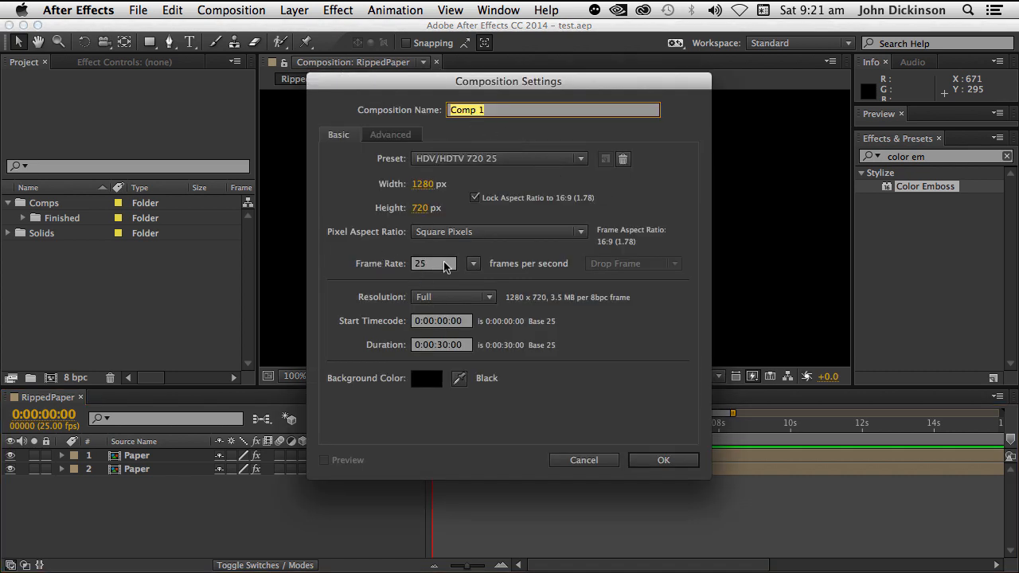
mouse_move(766, 220)
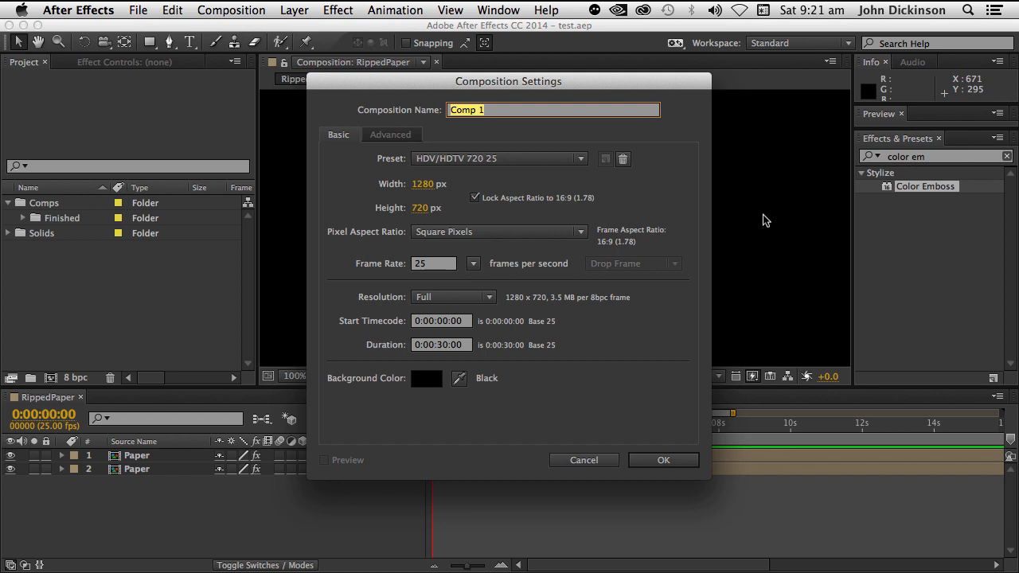
Step: Confirm the 1280×720, 25 fps Comp 1 composition settings
left_click(663, 460)
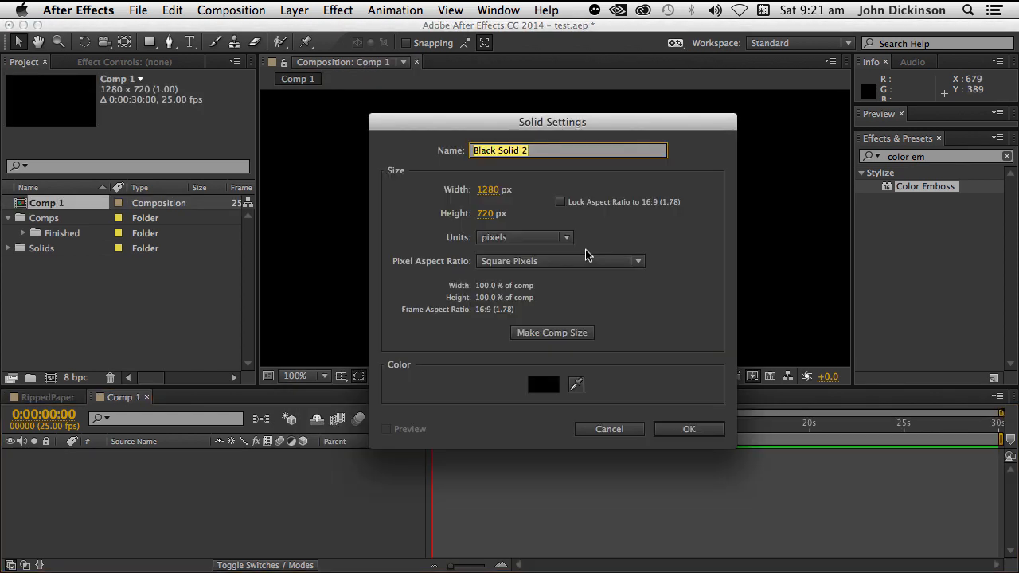
mouse_move(557, 301)
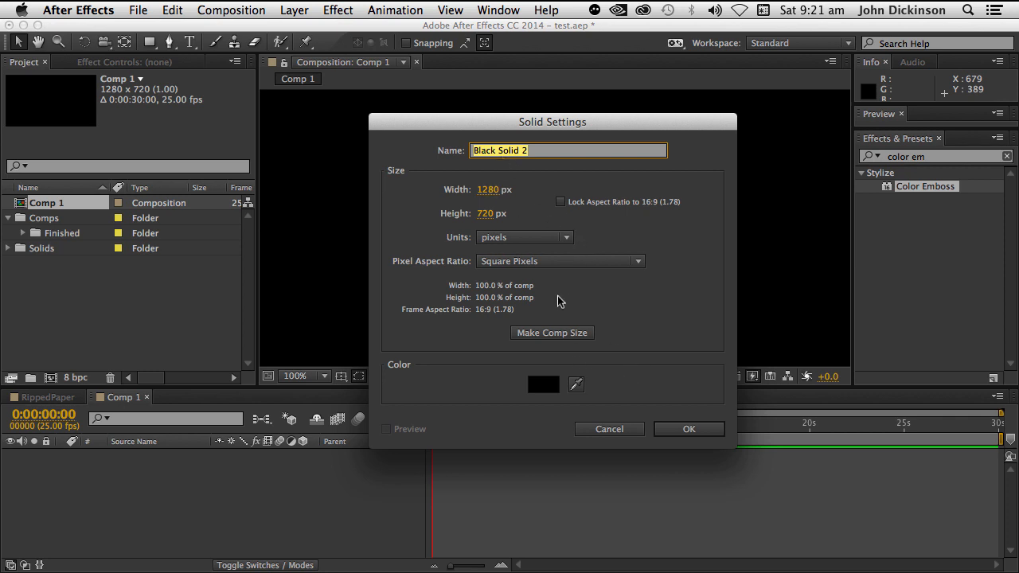
Step: Create the full-size black solid and apply Turbulent Noise to it
left_click(688, 429)
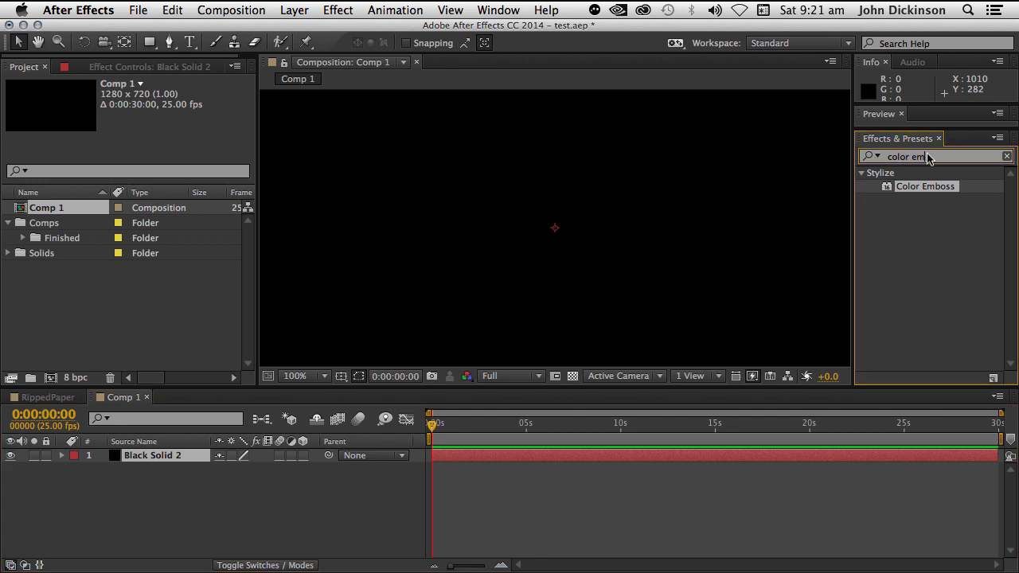
type("turbulent")
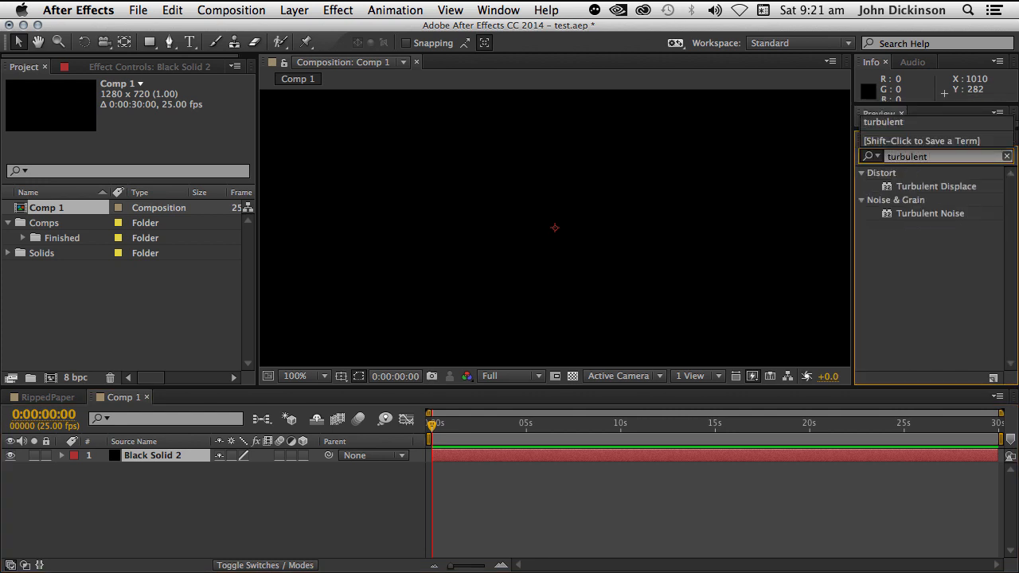
double_click(931, 213)
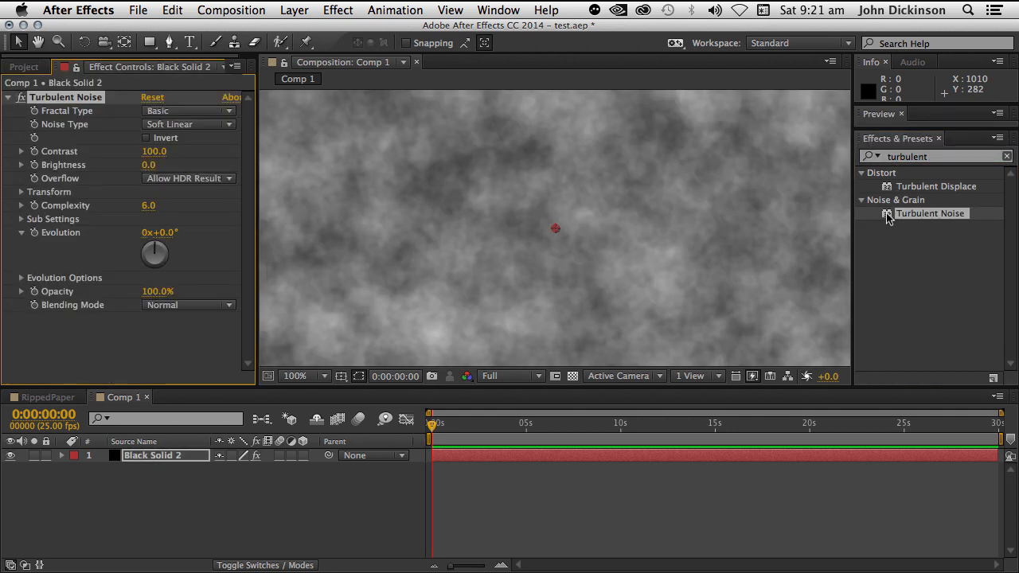
mouse_move(268, 156)
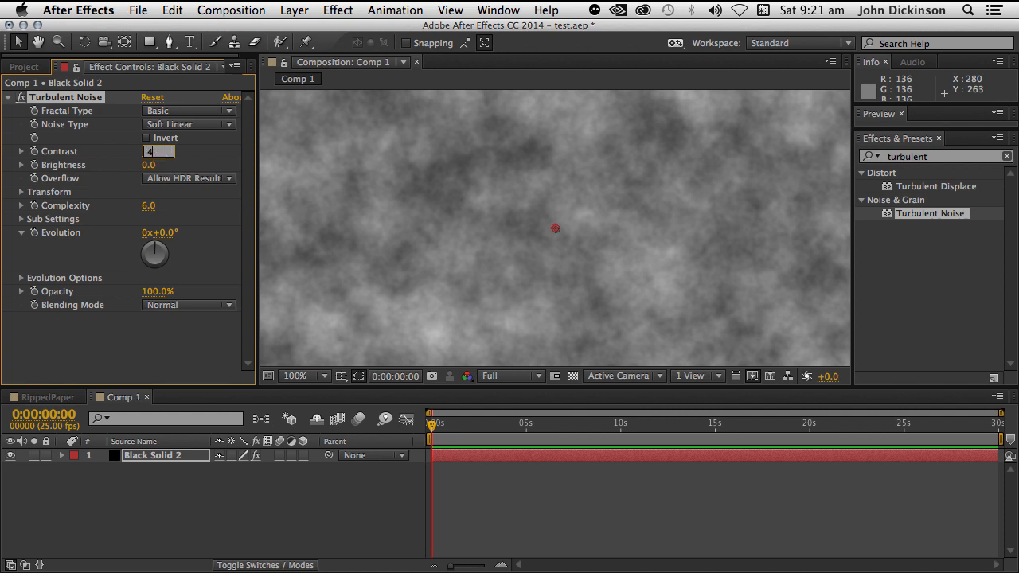
Step: Set Turbulent Noise contrast 40, brightness 35 and transform scale 1355
type("40.0")
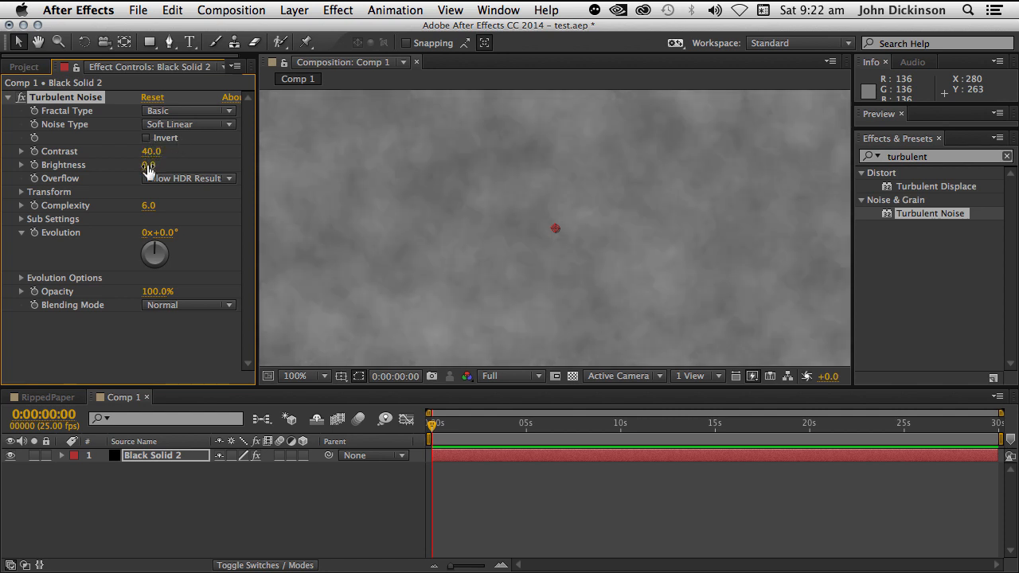
left_click(151, 164)
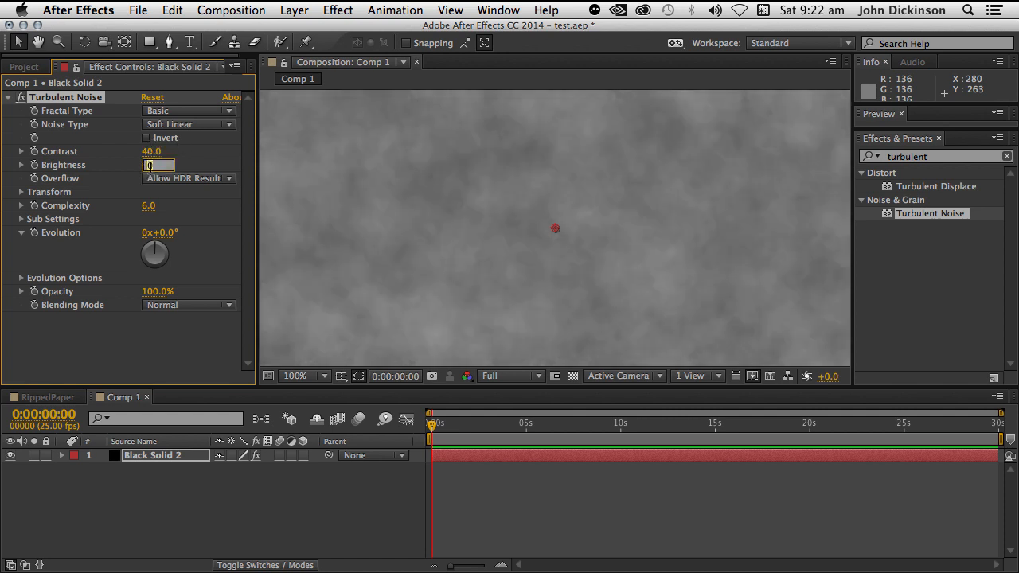
type("35.0")
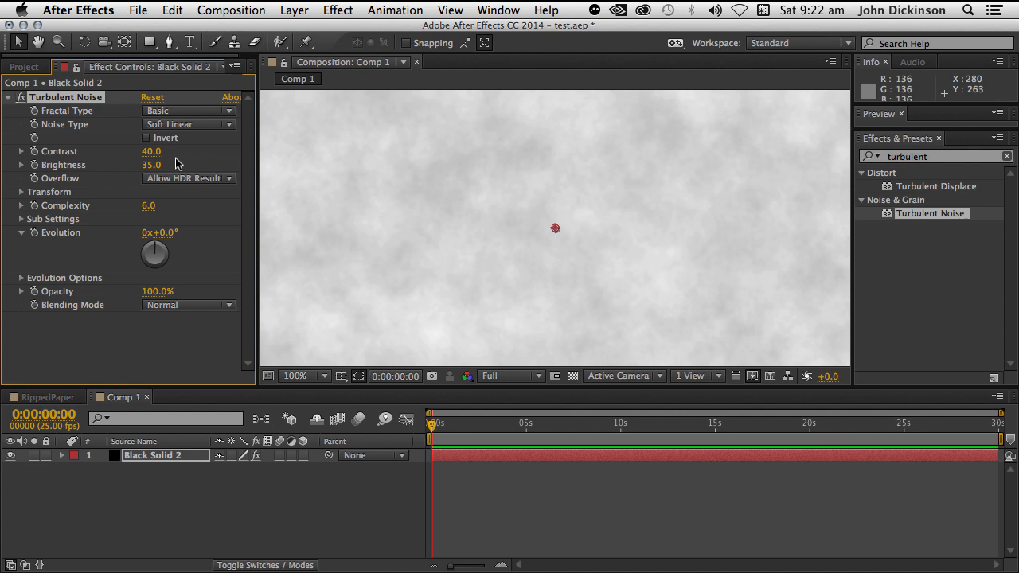
left_click(20, 191)
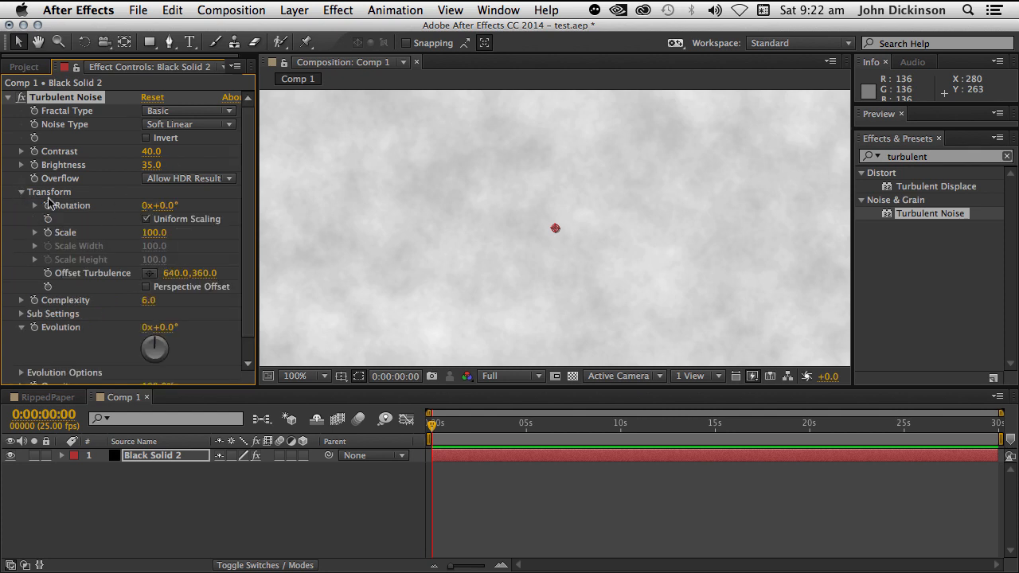
double_click(155, 232)
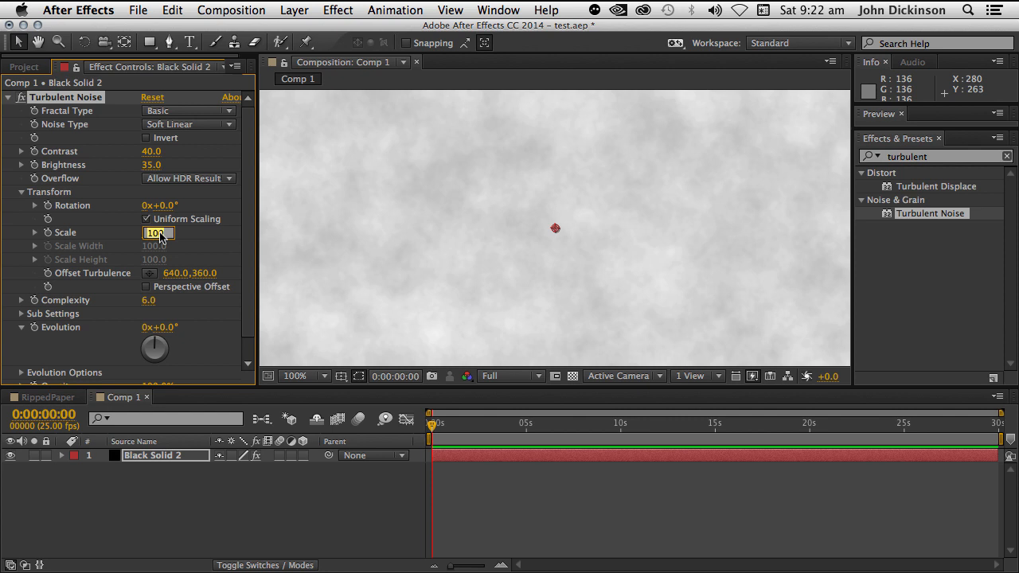
type("1355.")
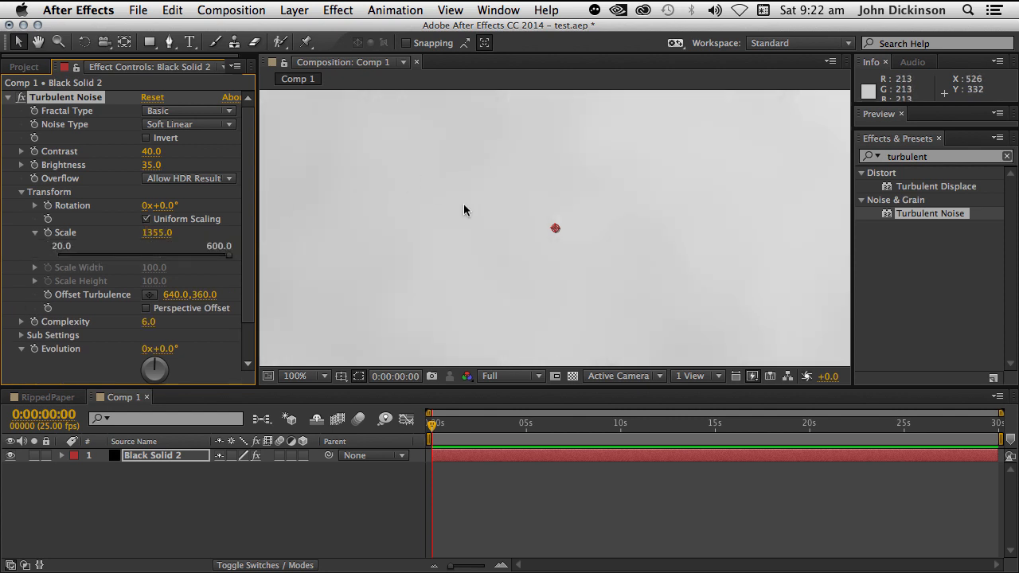
left_click(294, 376)
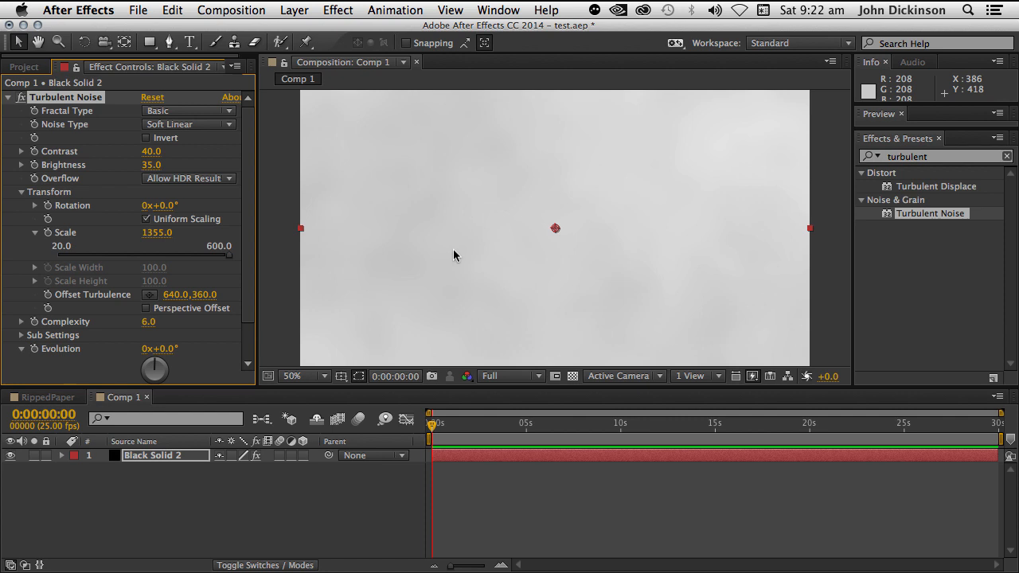
mouse_move(641, 244)
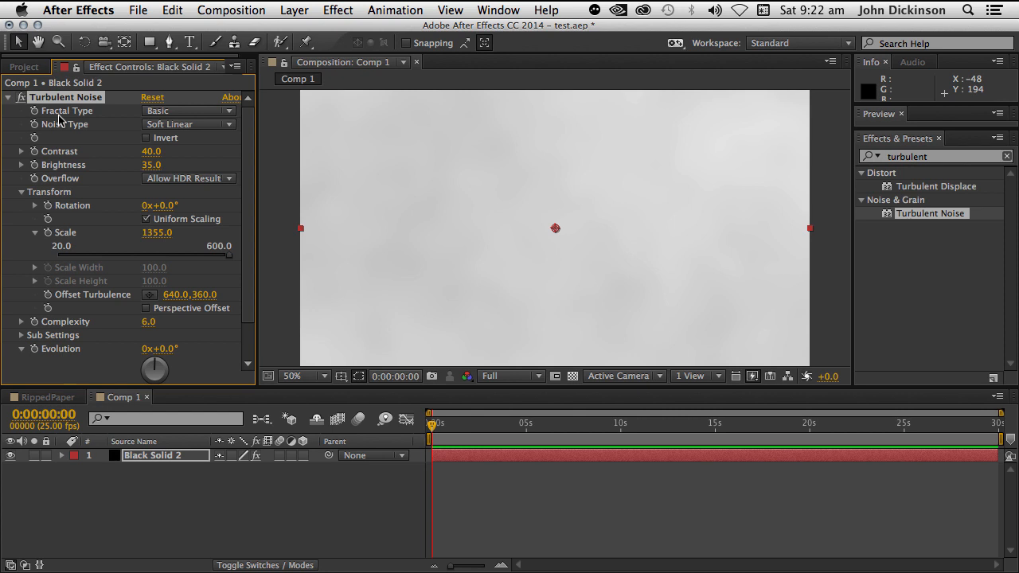
Step: Find Noise HLS in Effects & Presets and apply it to the solid
left_click(8, 96)
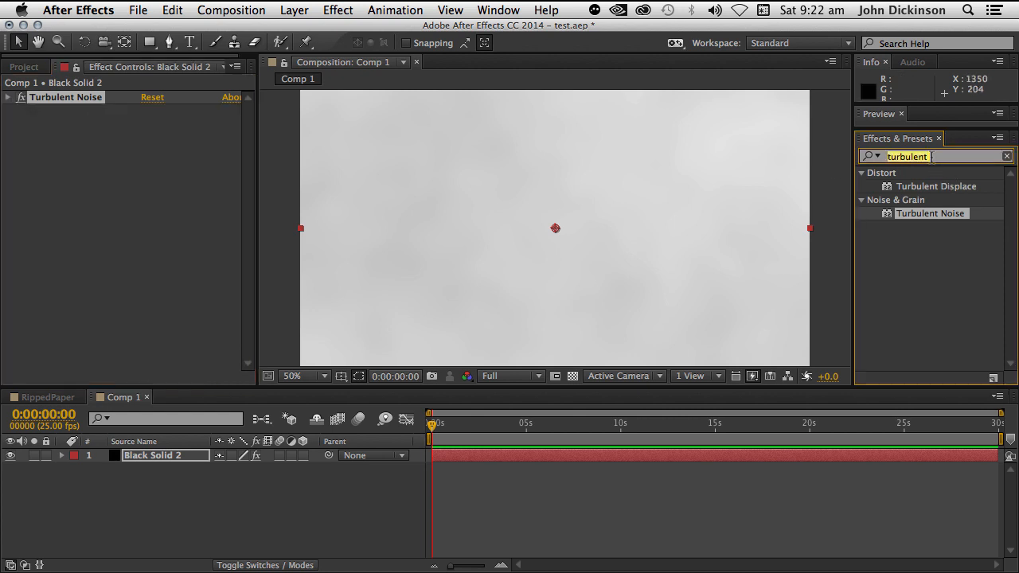
type("noise h")
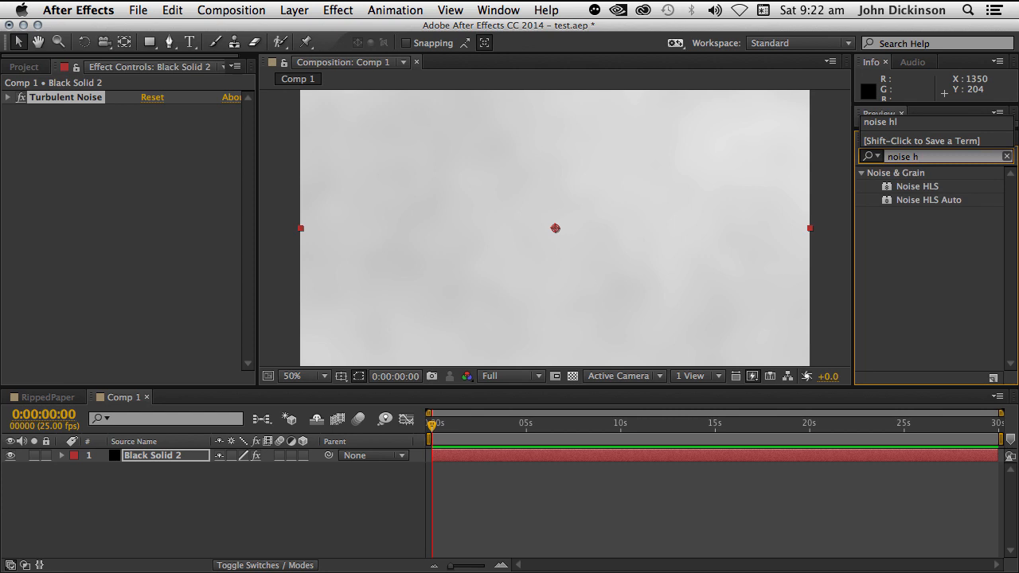
type("ls")
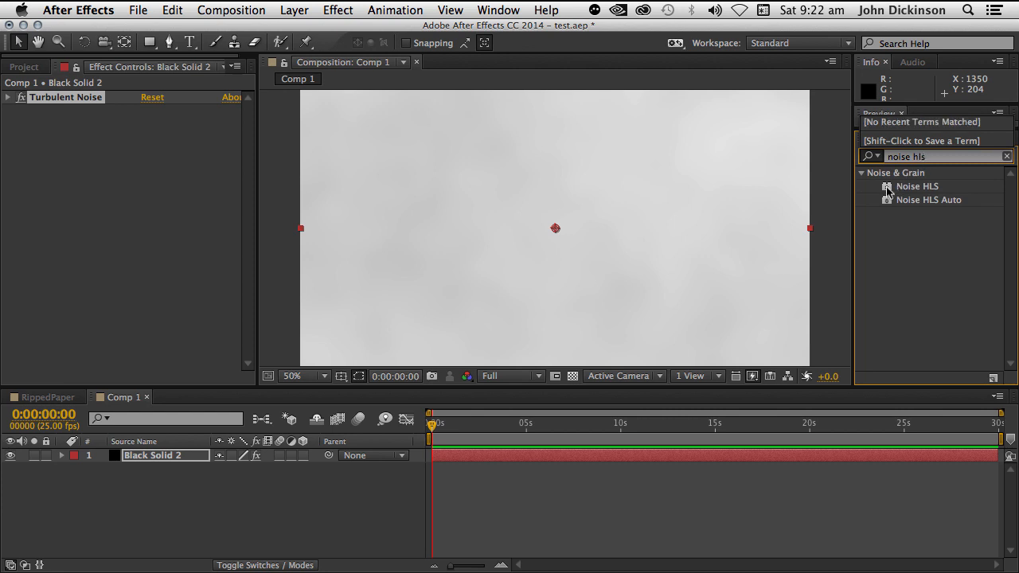
double_click(916, 185)
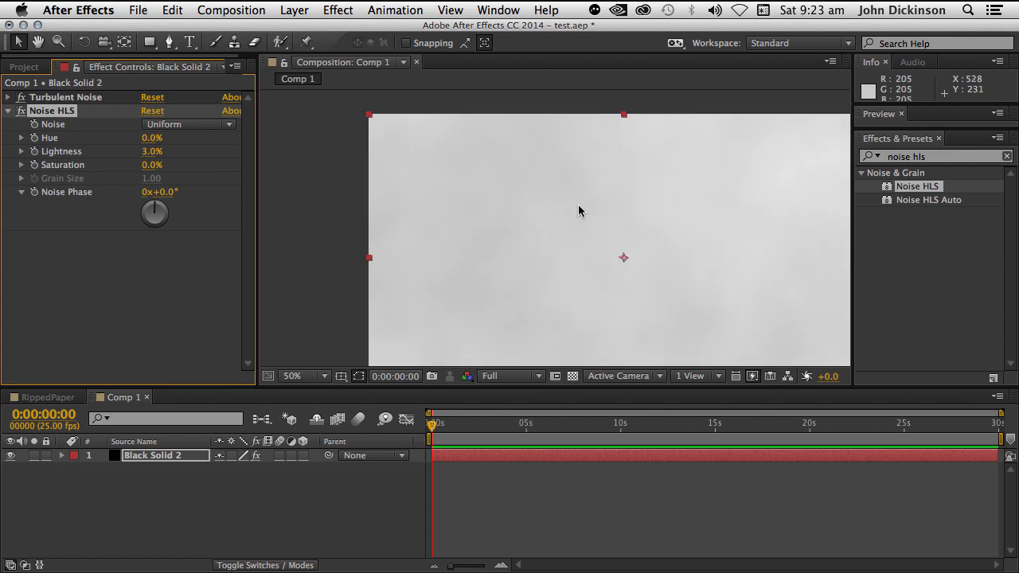
mouse_move(557, 237)
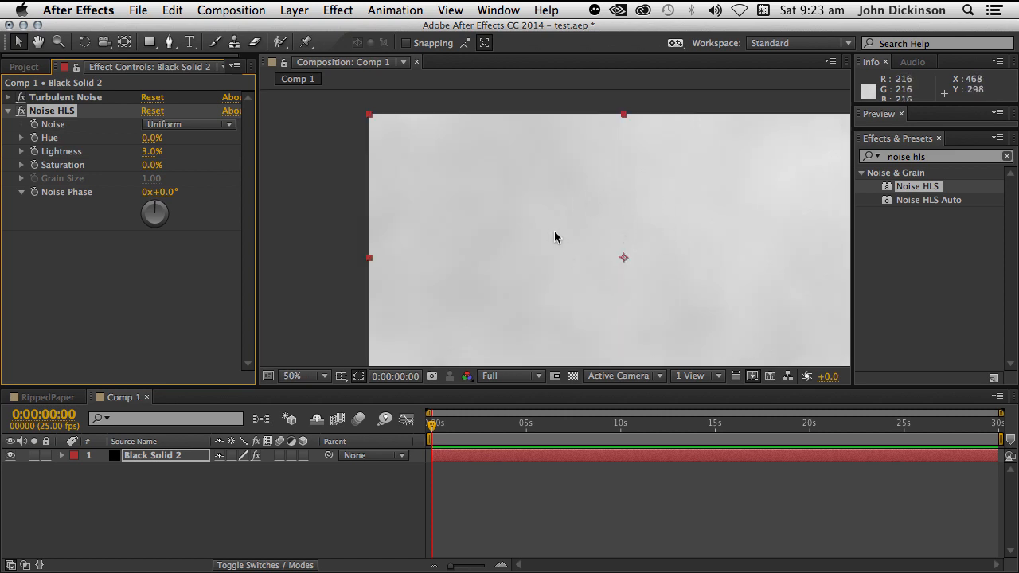
mouse_move(480, 209)
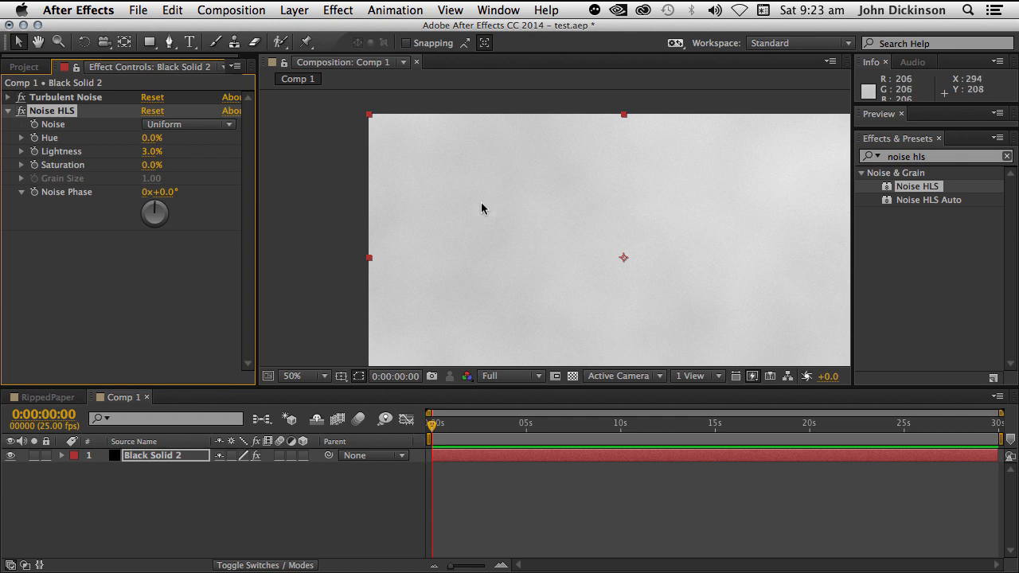
mouse_move(651, 209)
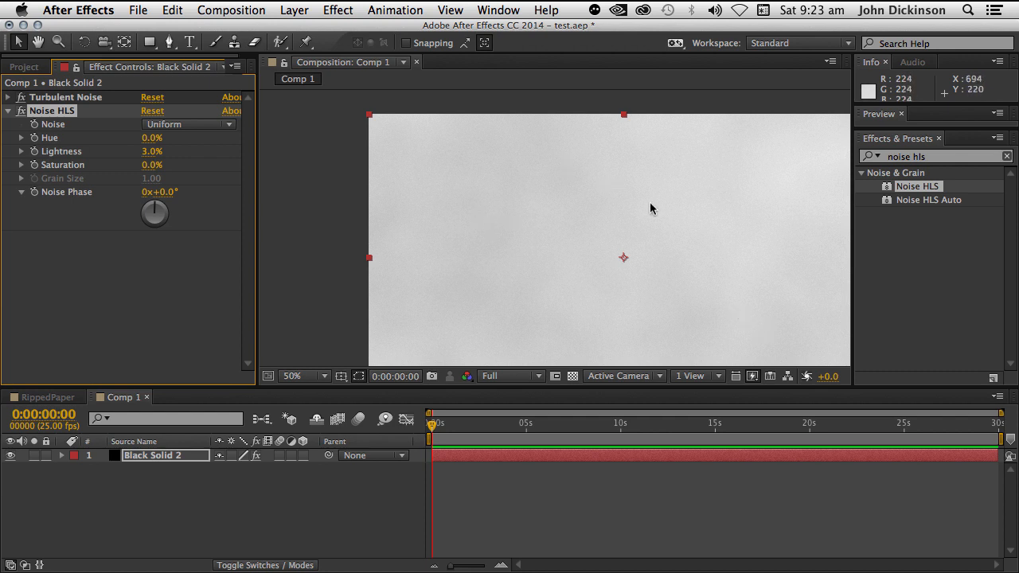
mouse_move(692, 231)
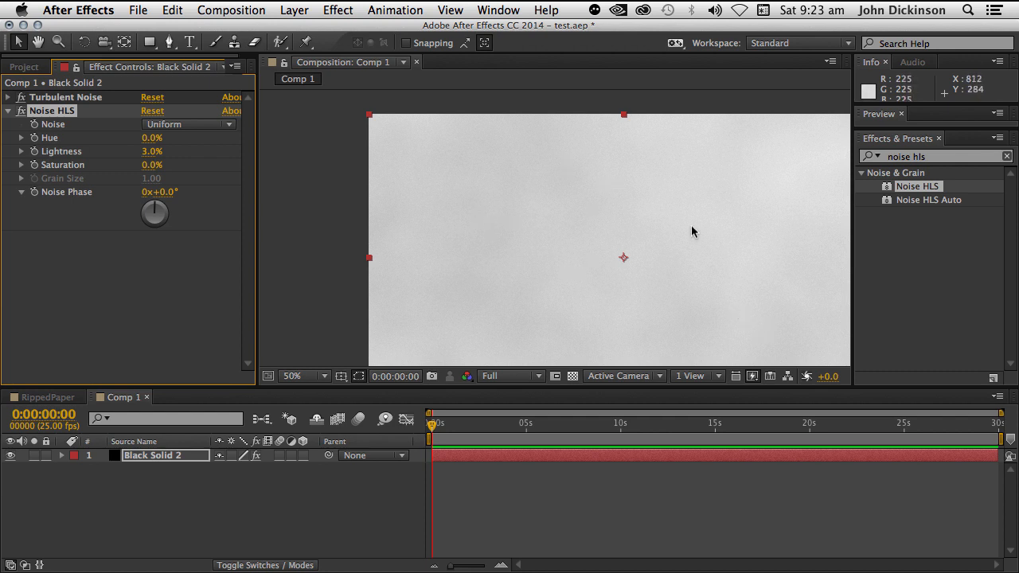
mouse_move(569, 213)
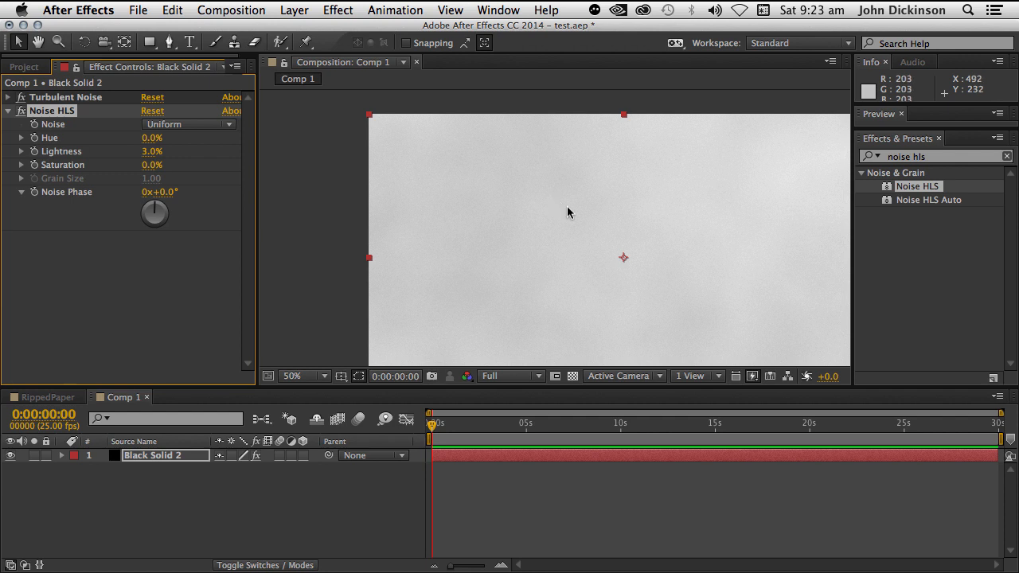
mouse_move(937, 161)
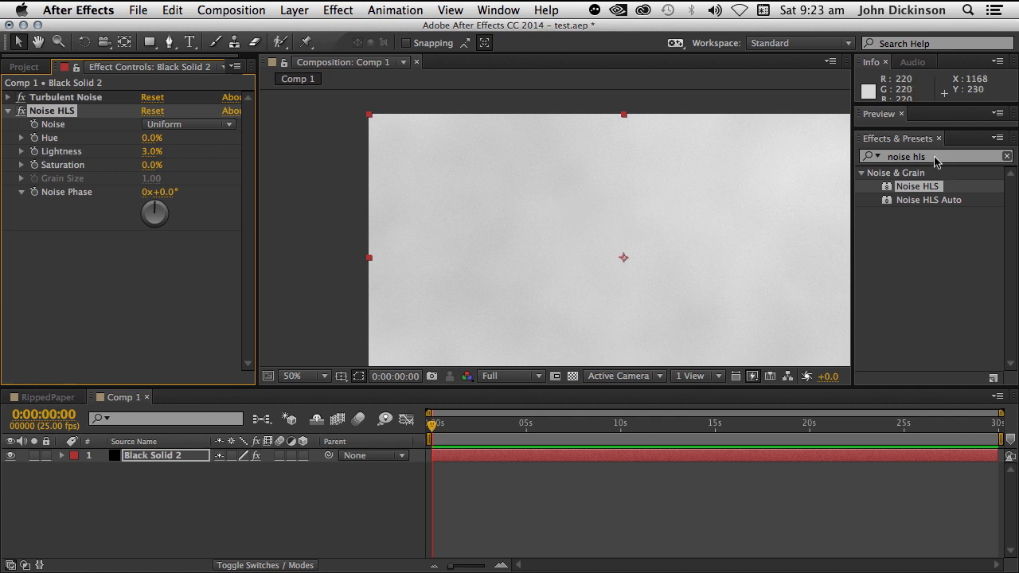
Step: Find Color Emboss in Effects & Presets and apply it to the paper solid
type("c")
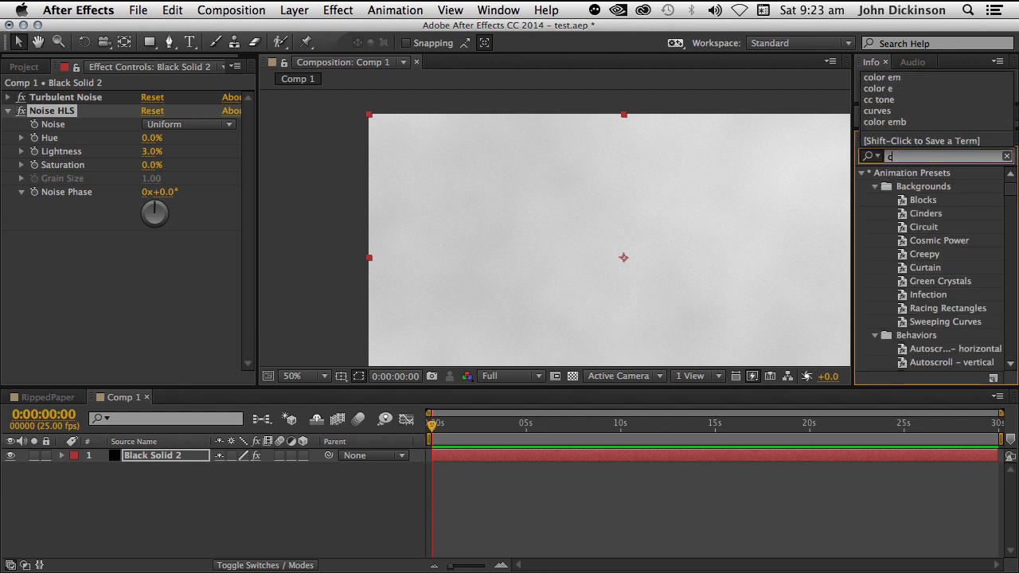
type("color em")
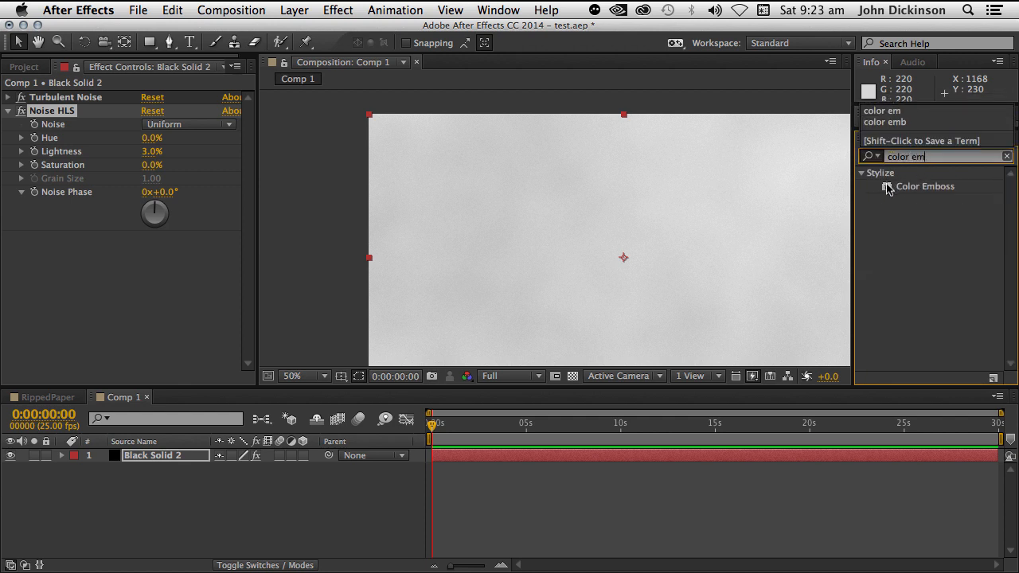
double_click(925, 185)
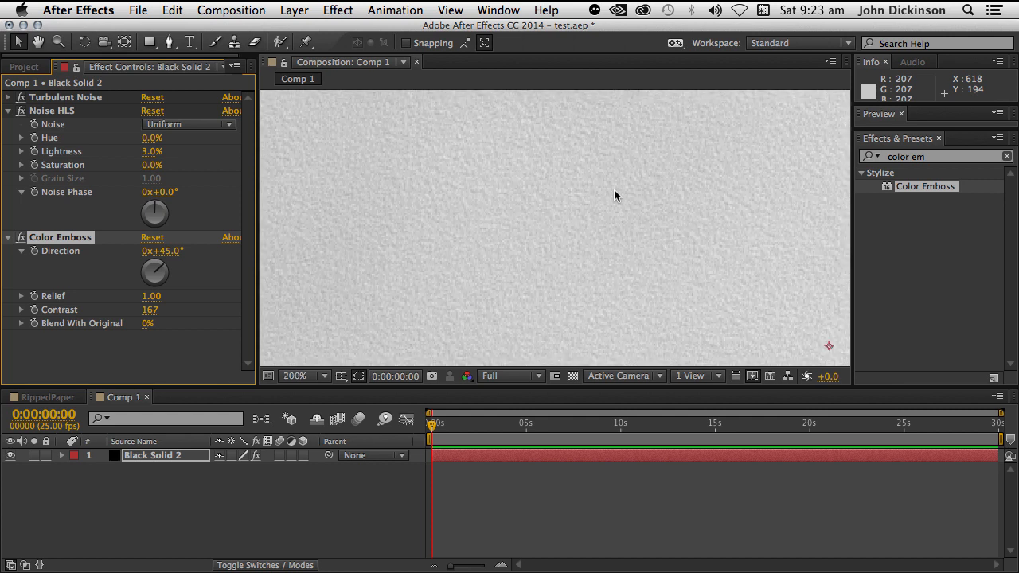
mouse_move(48, 261)
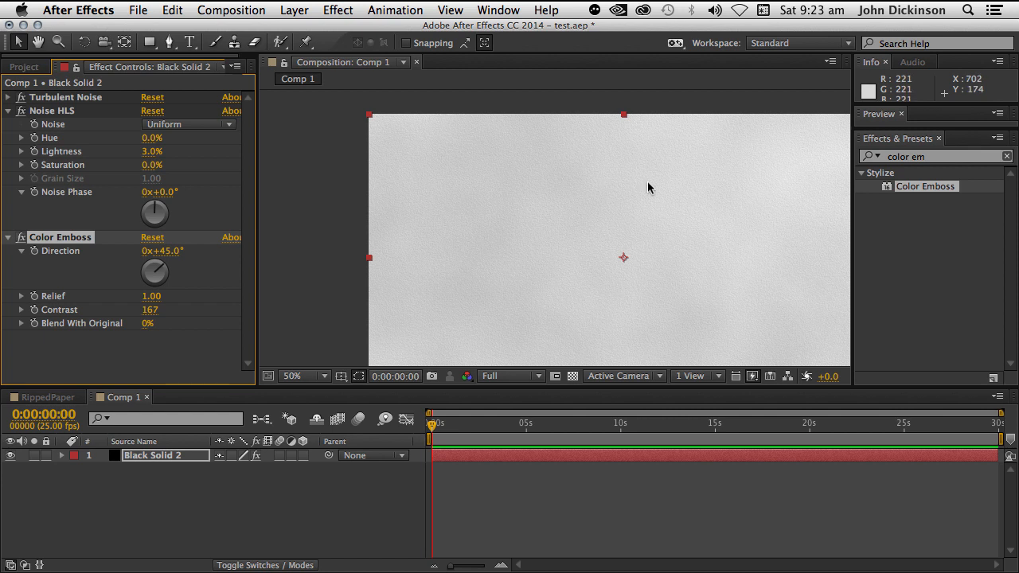
mouse_move(628, 196)
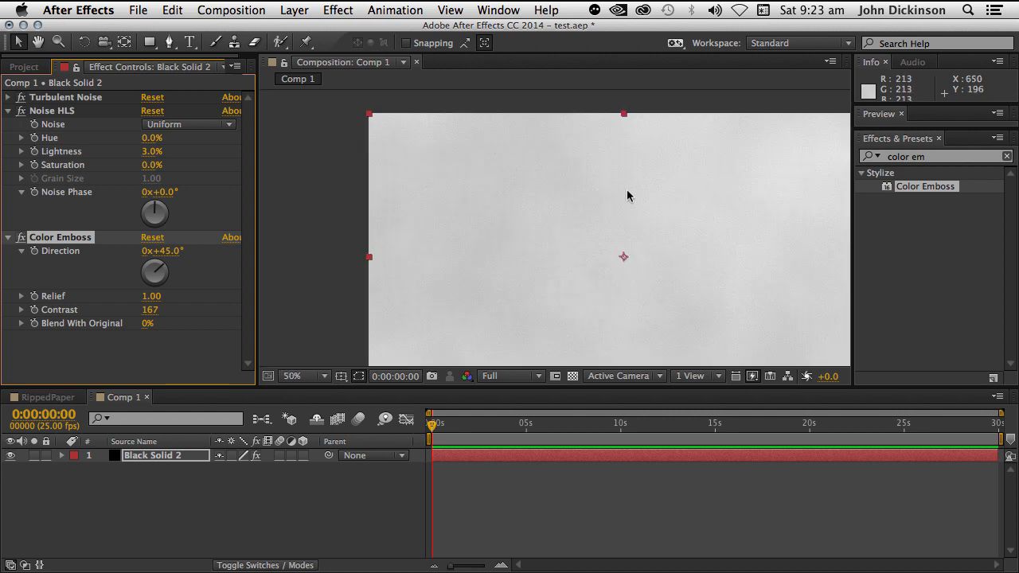
mouse_move(581, 210)
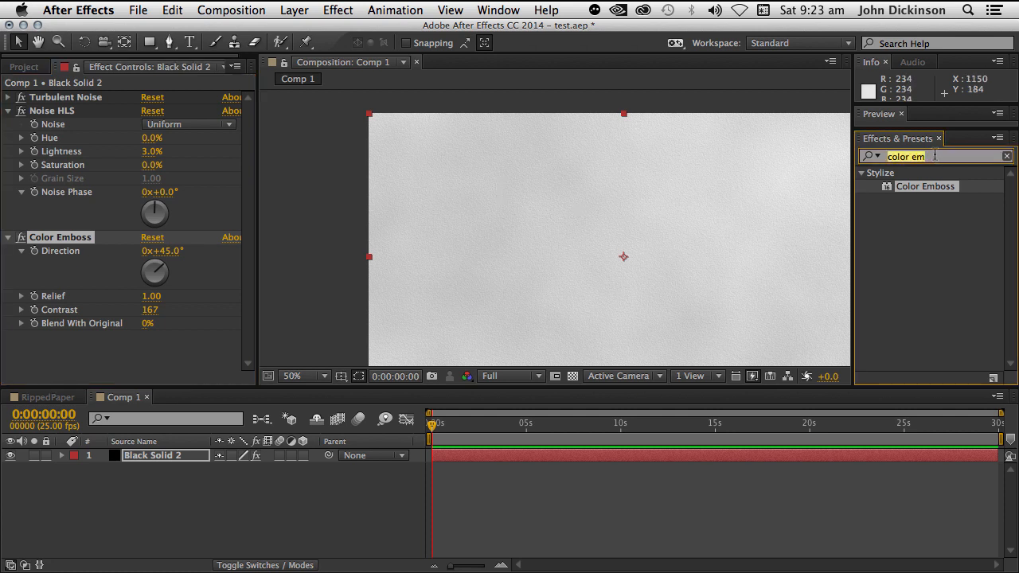
Step: Apply Curves and pull the Blue channel curve slightly down for a warmer tint
type("curves")
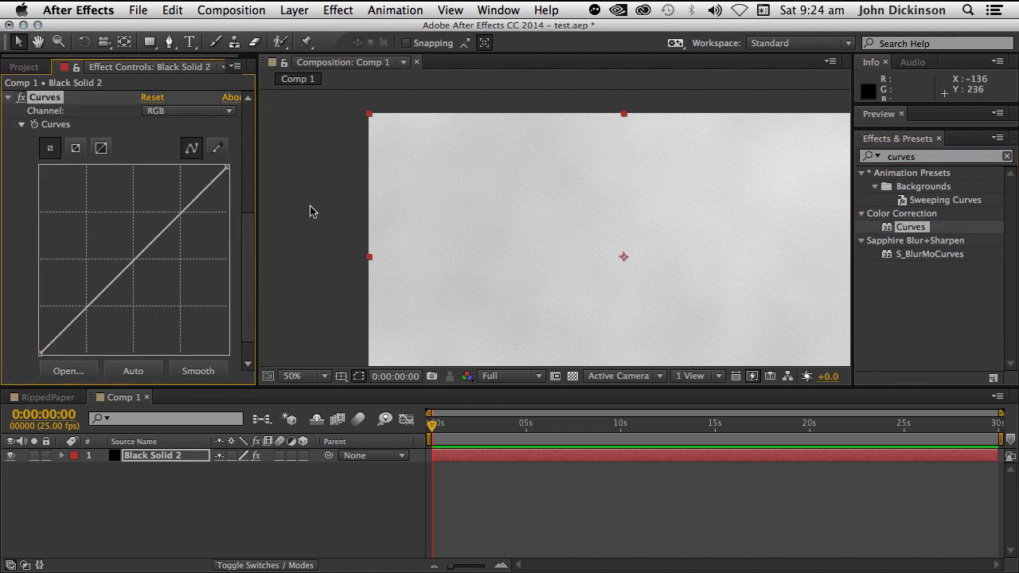
left_click(187, 211)
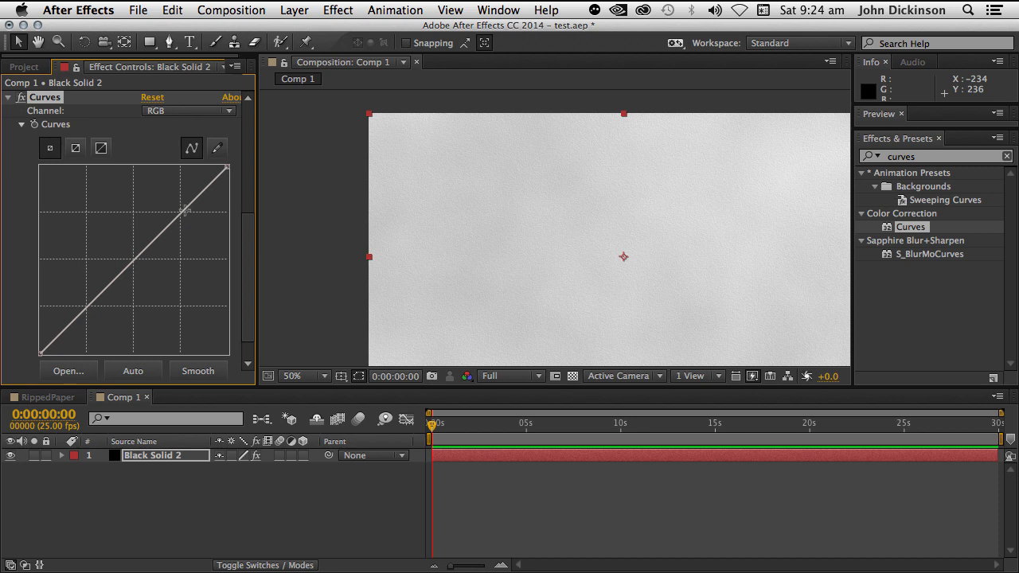
left_click(188, 111)
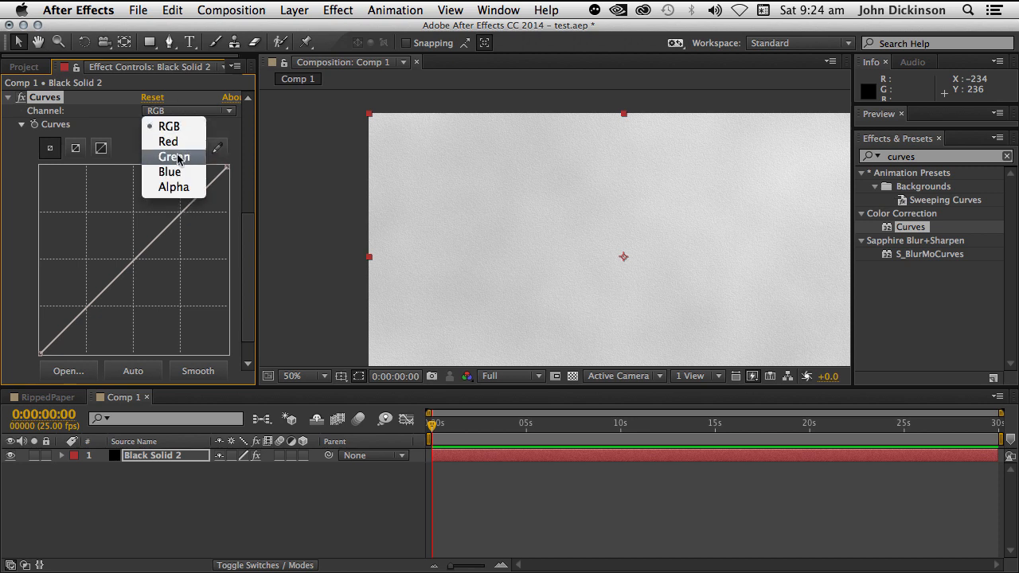
left_click(169, 171)
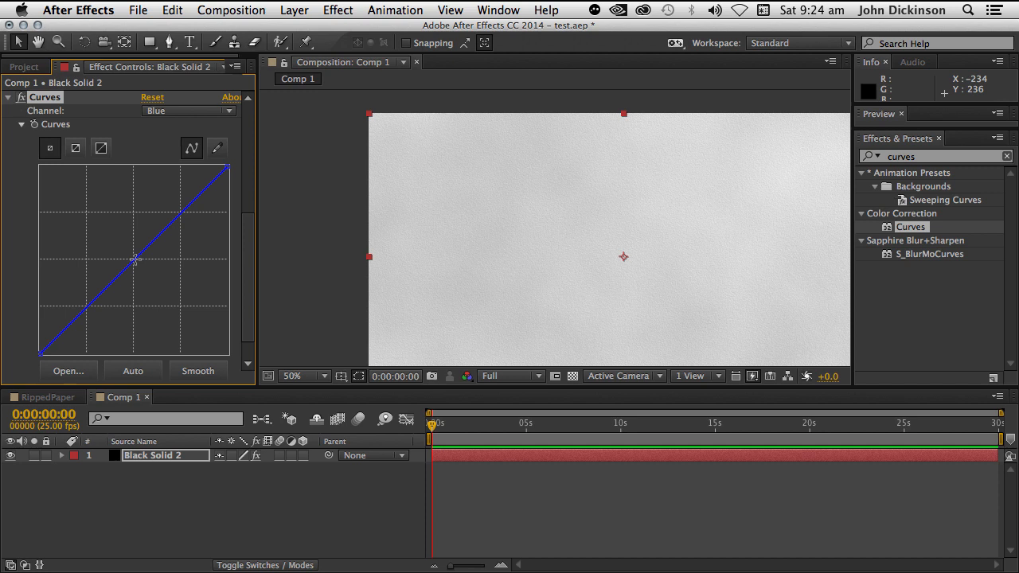
left_click_drag(135, 261, 143, 266)
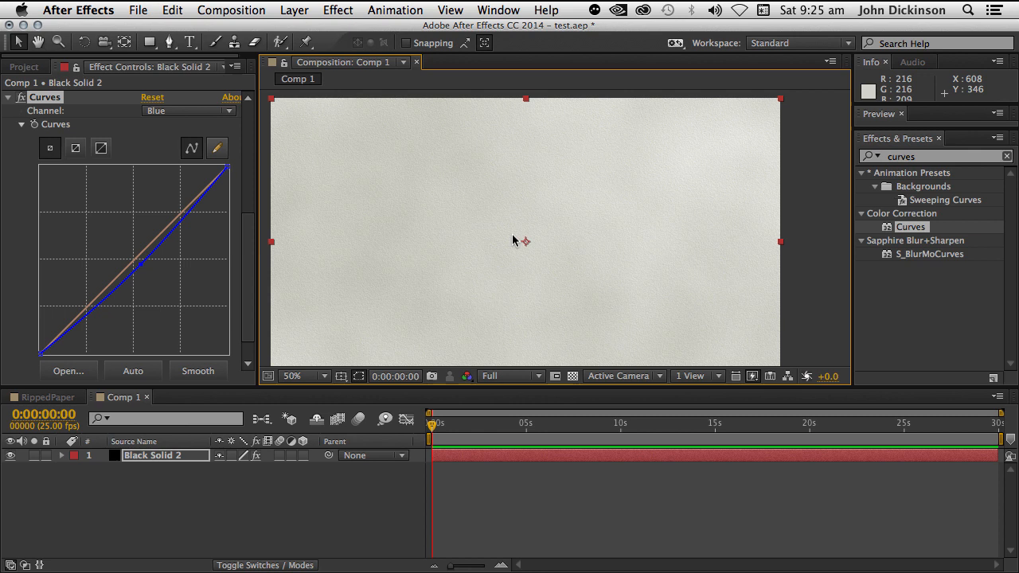
mouse_move(548, 274)
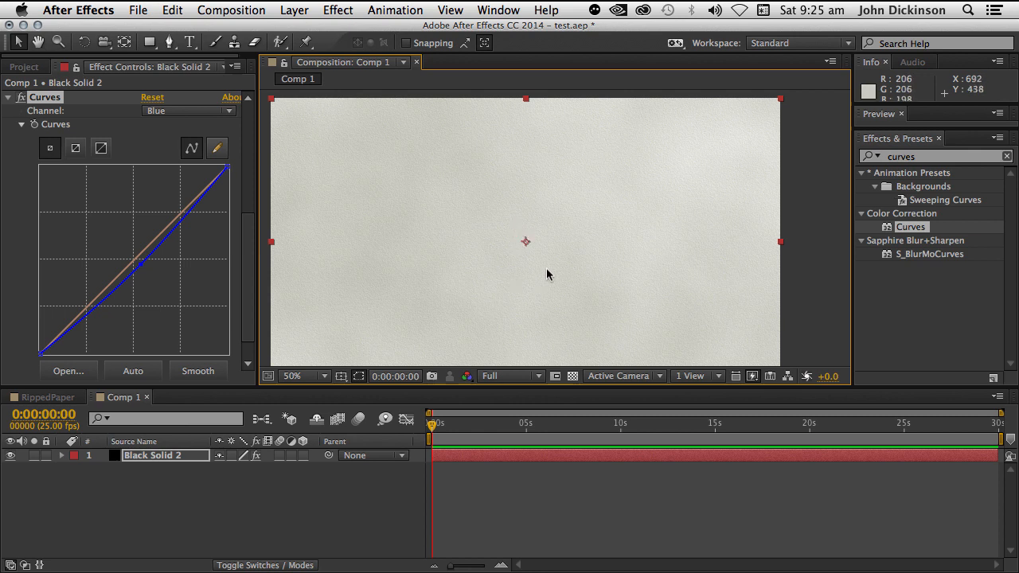
mouse_move(445, 239)
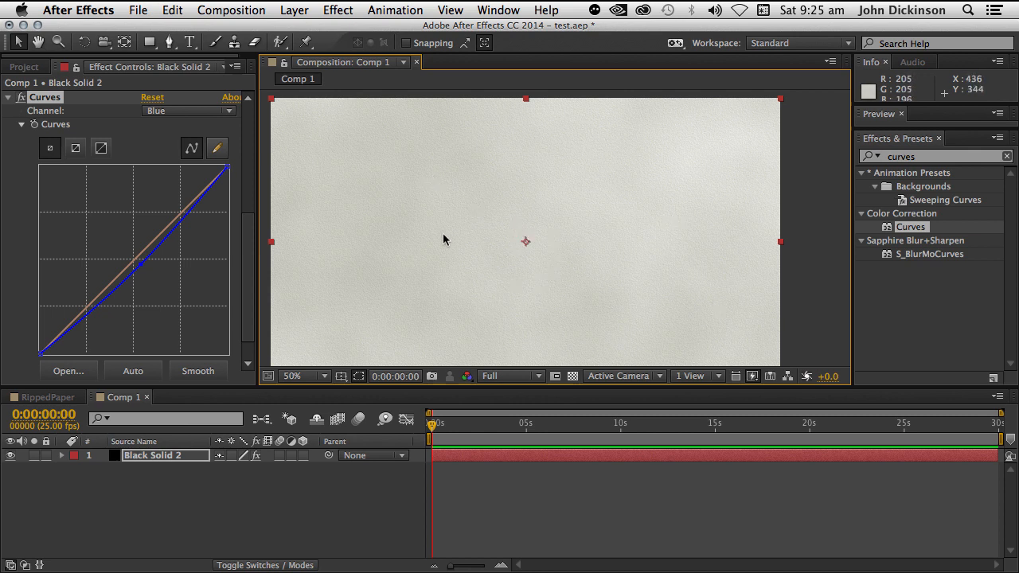
mouse_move(449, 239)
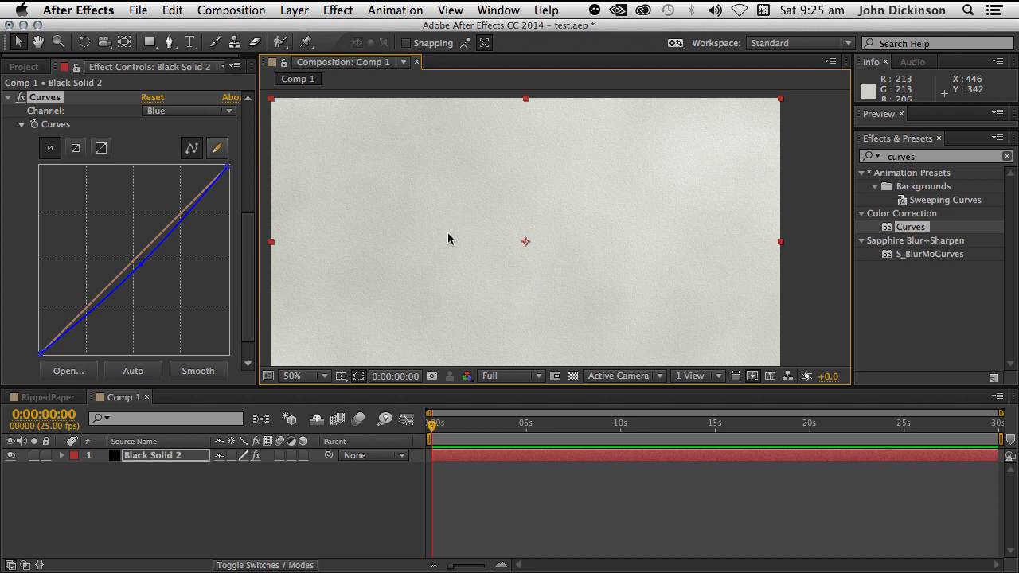
mouse_move(291, 417)
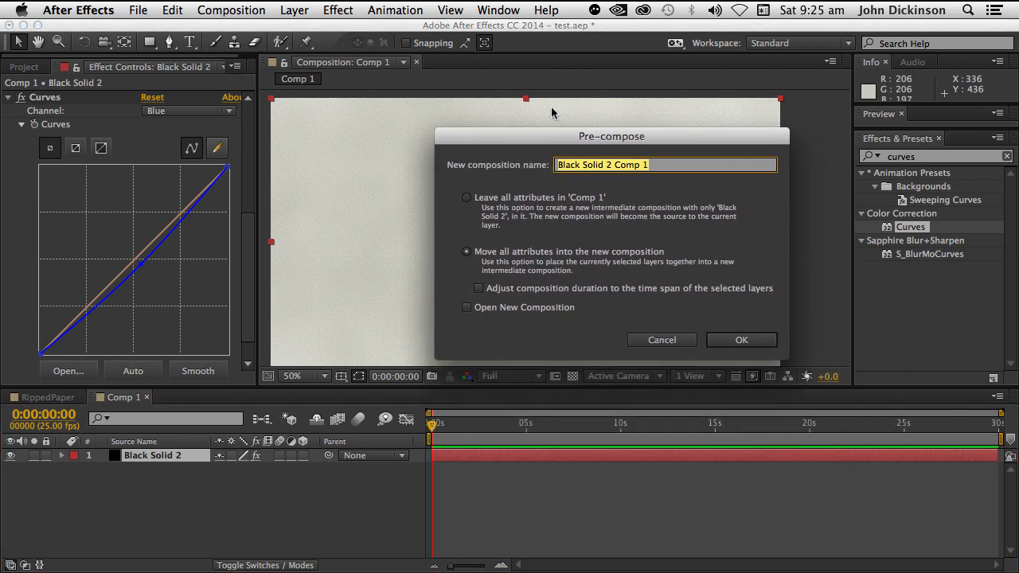
Step: Pre-compose the textured solid into a composition named 'paper'
type("paper")
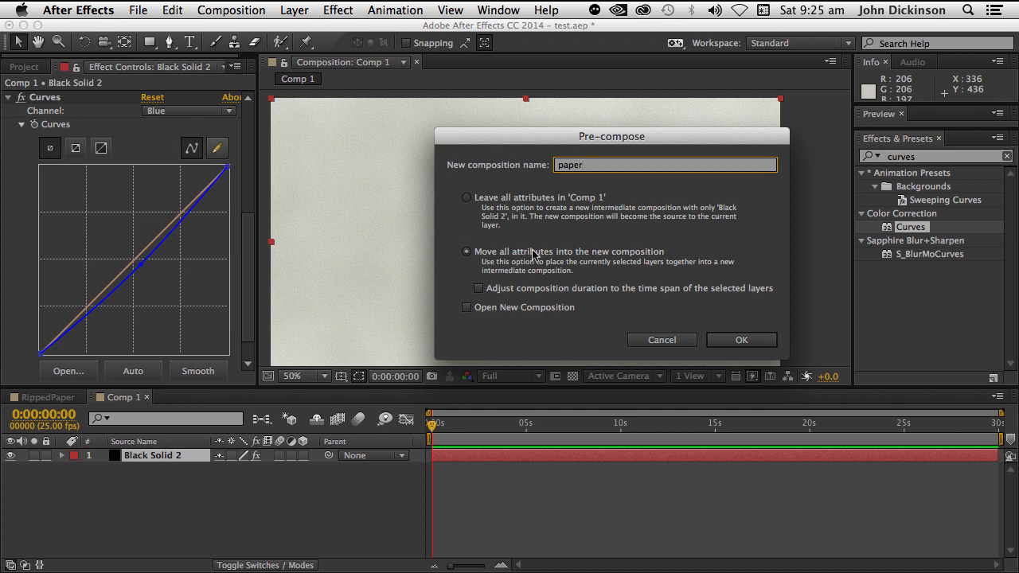
left_click(740, 340)
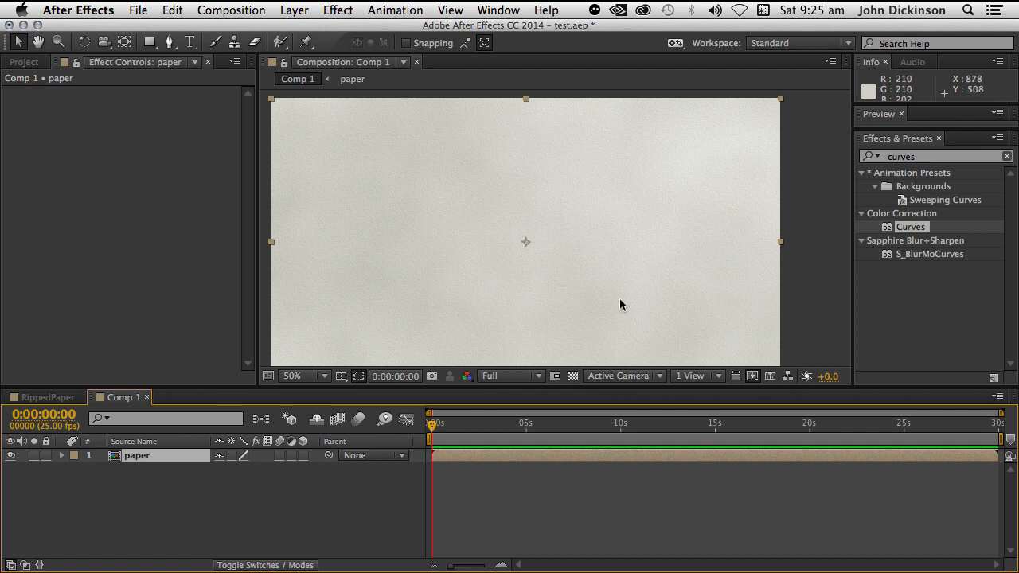
mouse_move(255, 206)
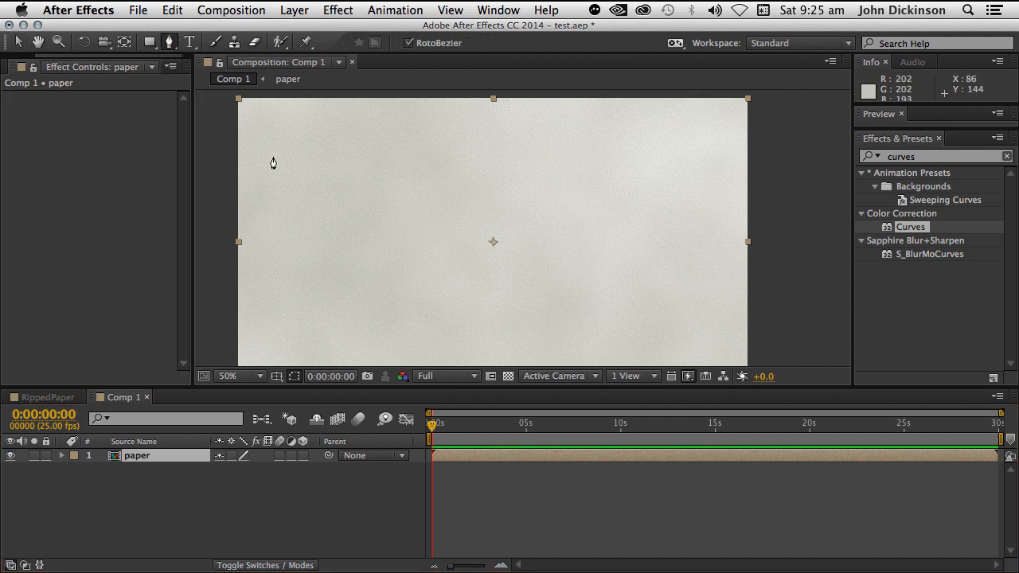
Step: Draw a closed Pen mask with a wavy lower edge, keeping the top paper strip
double_click(137, 456)
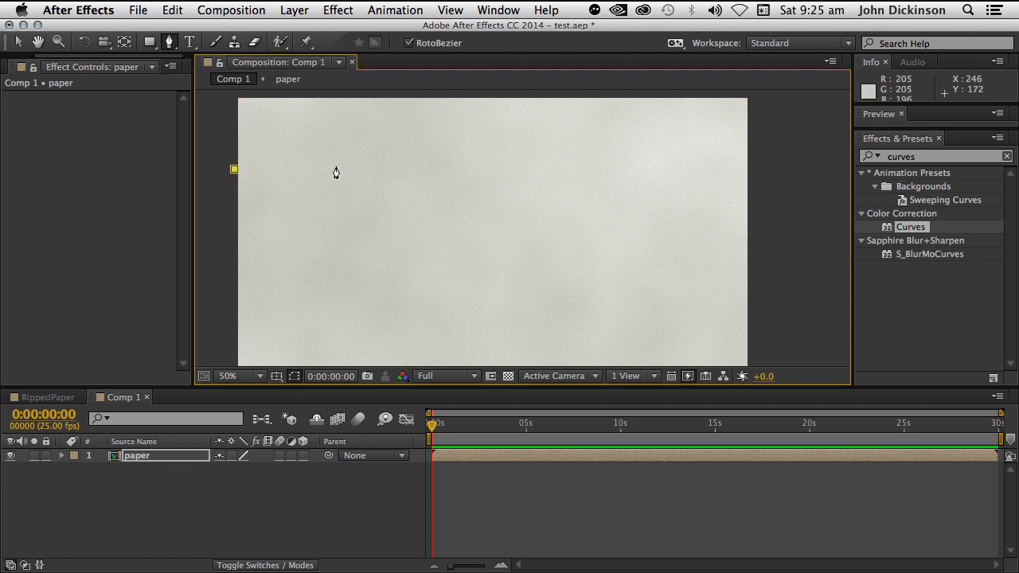
left_click_drag(234, 169, 335, 163)
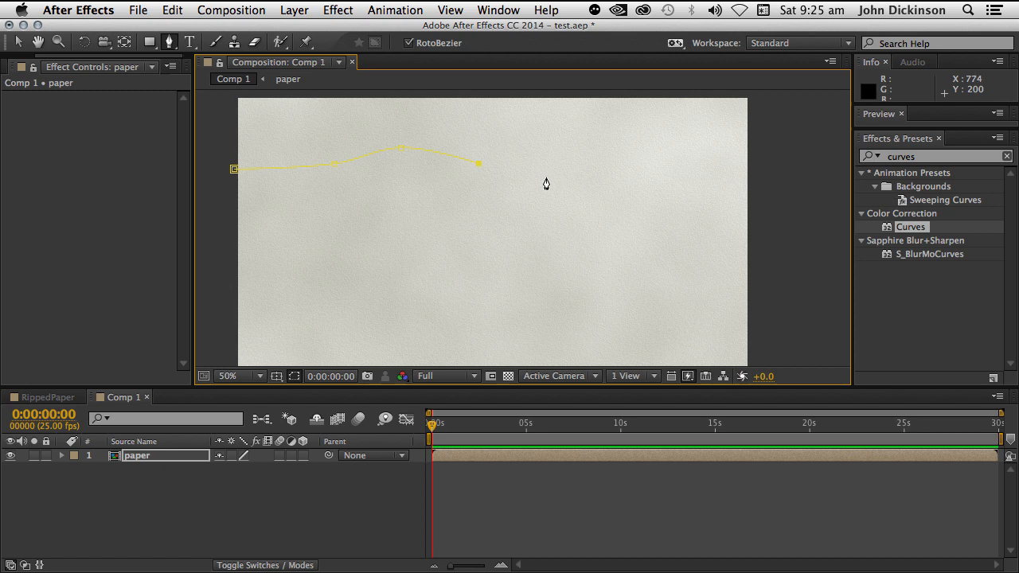
left_click(677, 142)
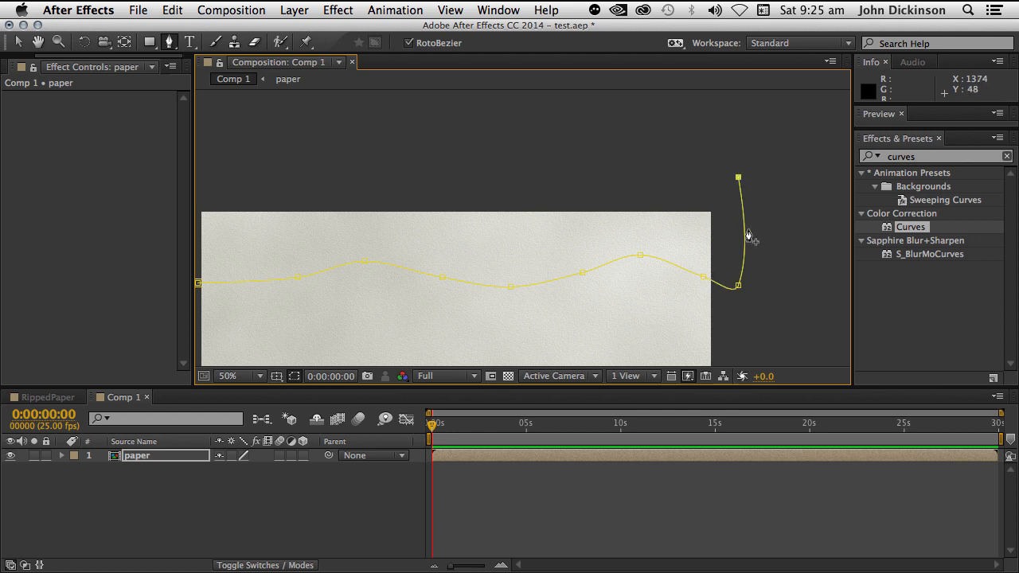
mouse_move(735, 296)
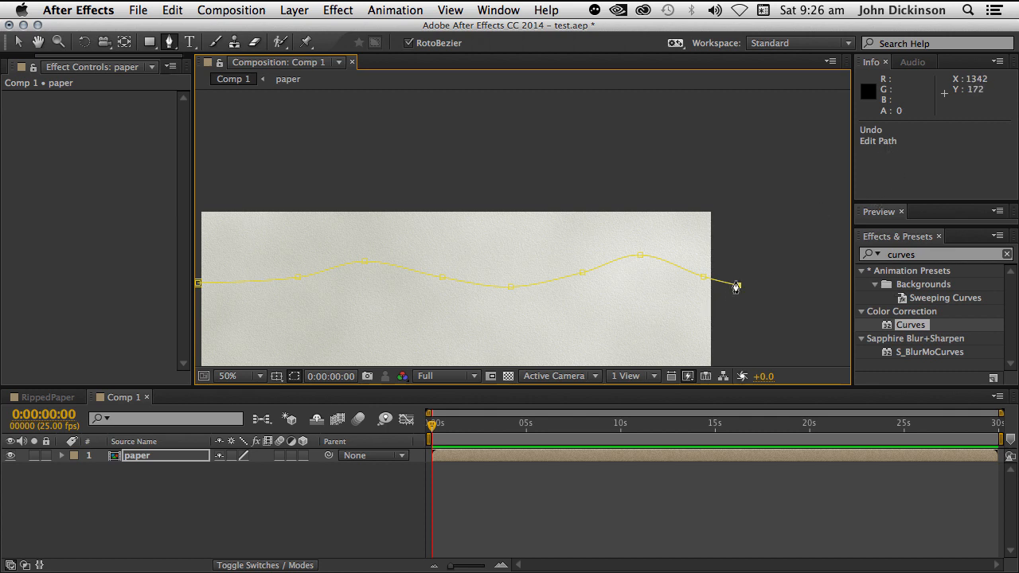
mouse_move(738, 288)
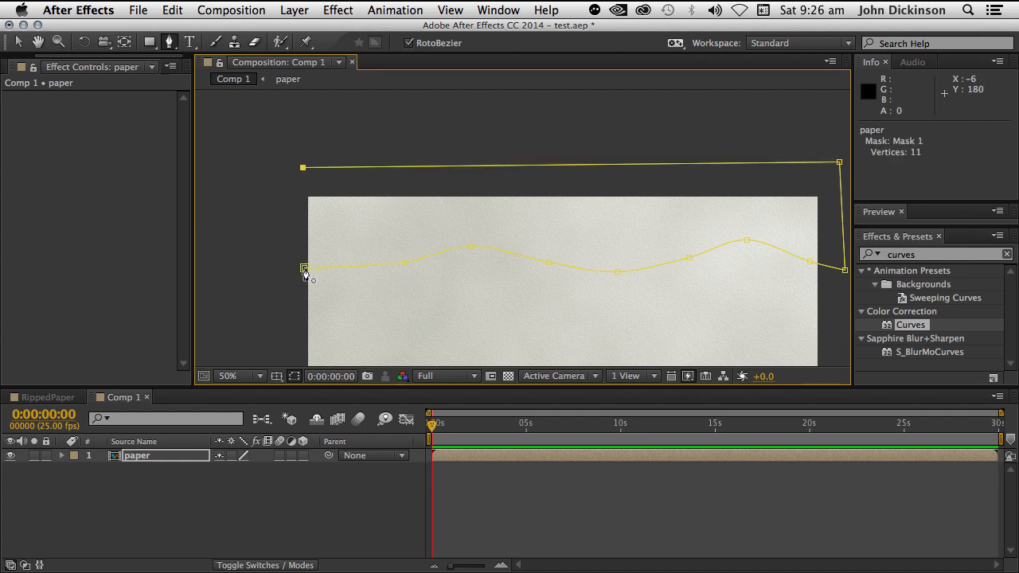
left_click_drag(303, 269, 303, 271)
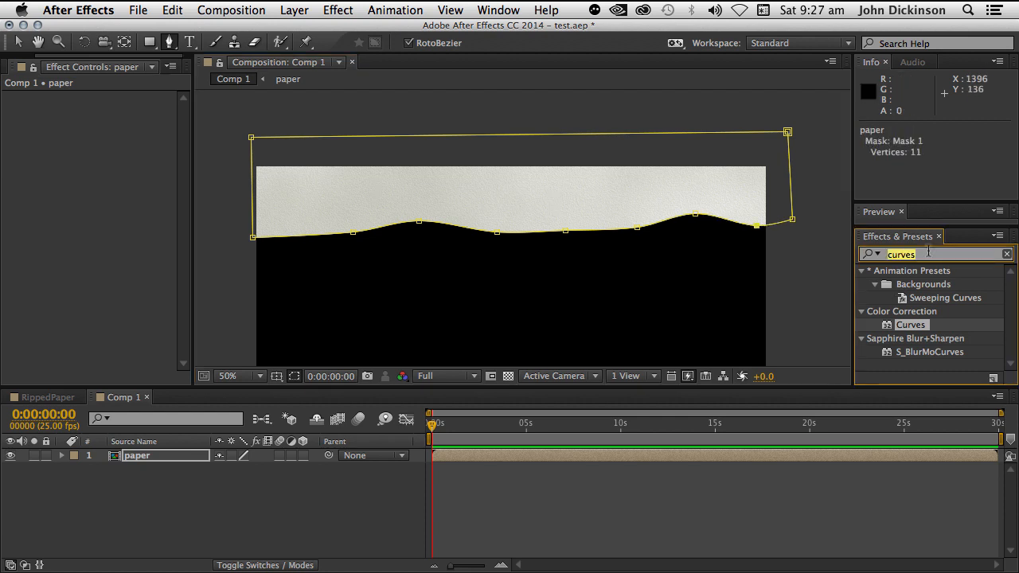
Step: Apply Turbulent Displace to the paper layer and evolve it to reshape the torn edge
type("tur")
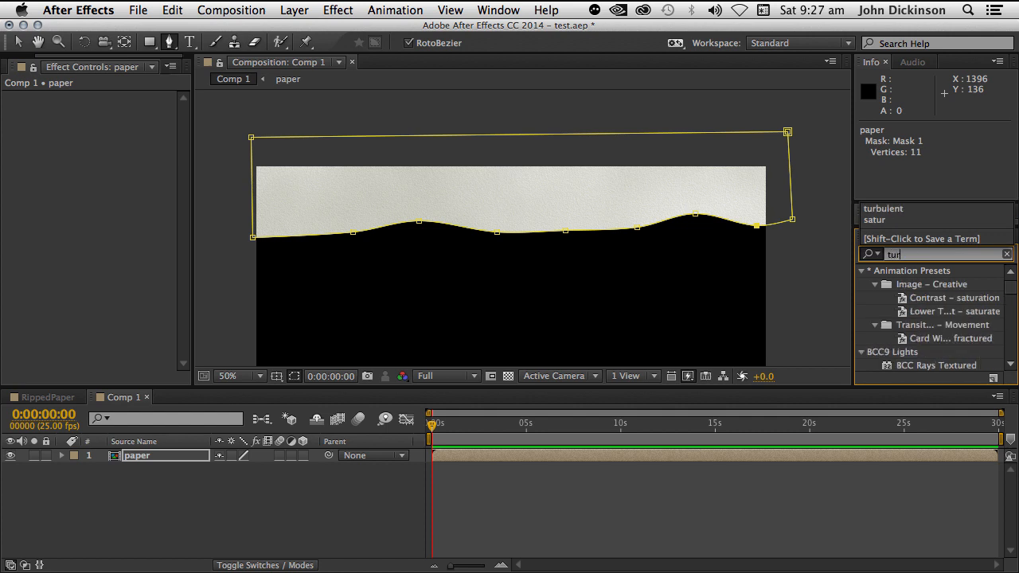
type("turbulent")
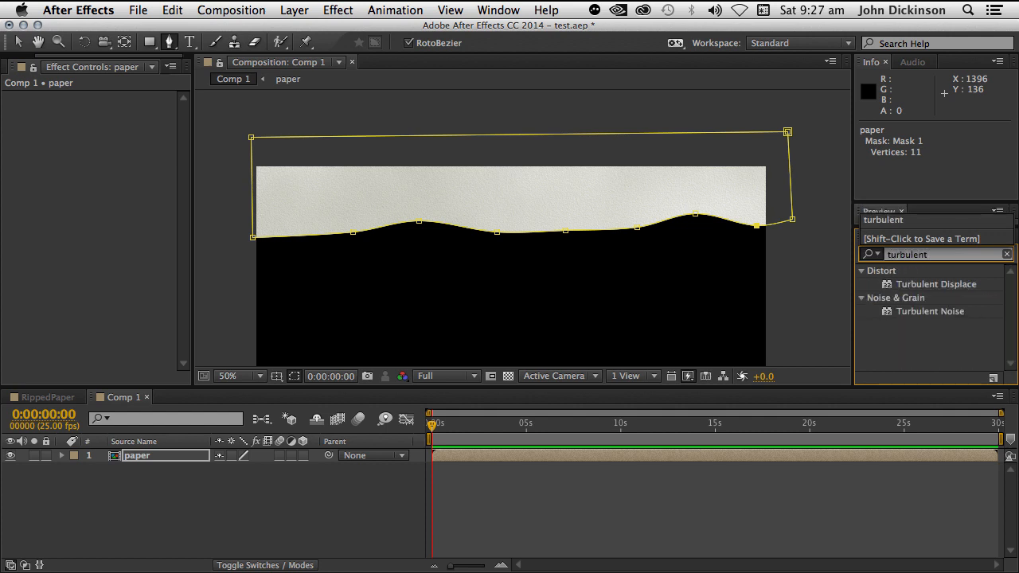
double_click(936, 285)
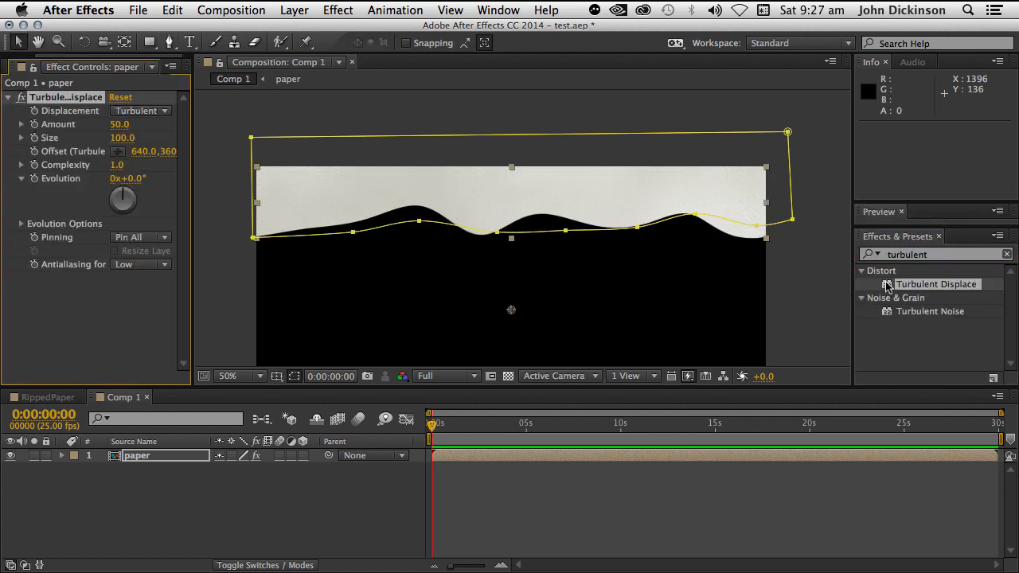
mouse_move(682, 217)
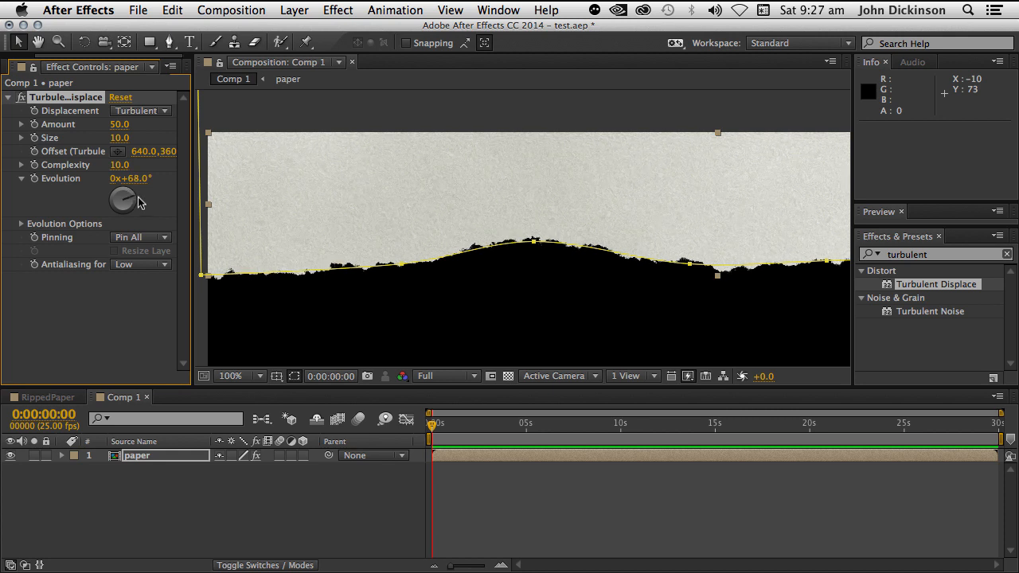
left_click_drag(127, 199, 108, 203)
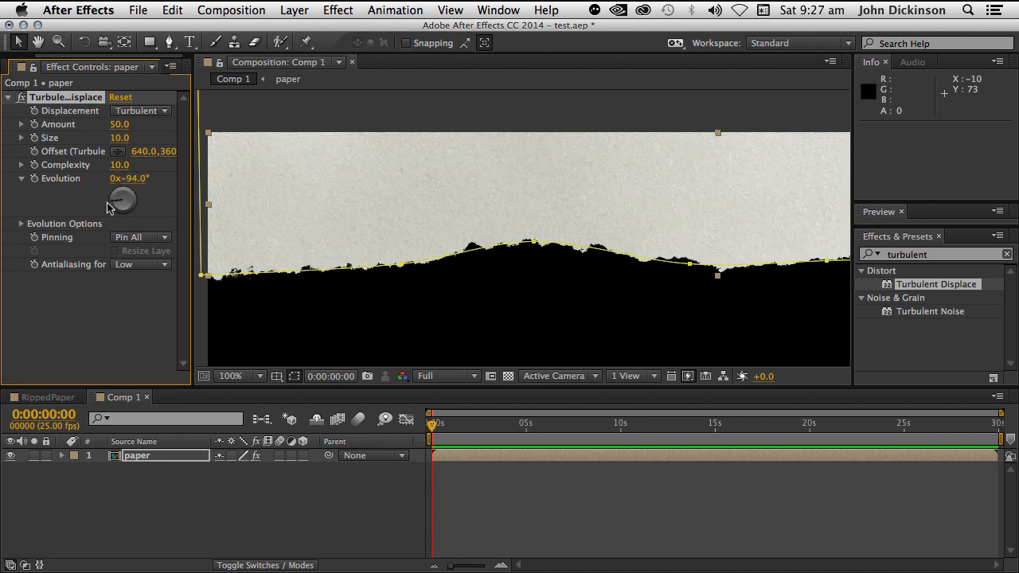
left_click_drag(119, 199, 125, 195)
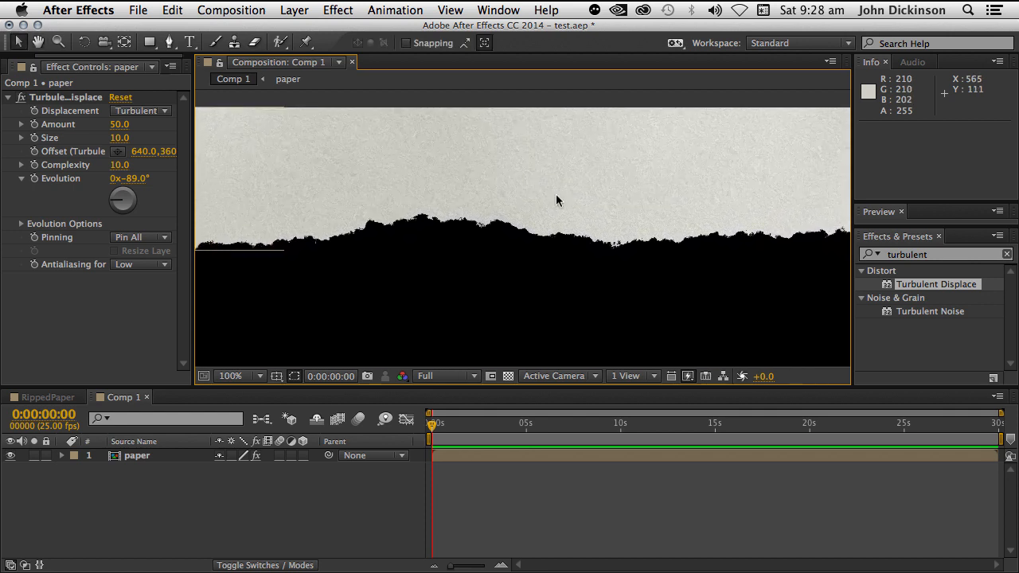
Step: Duplicate the paper layer (Cmd+D) and darken the top copy with a pulled-down Curves
left_click(136, 455)
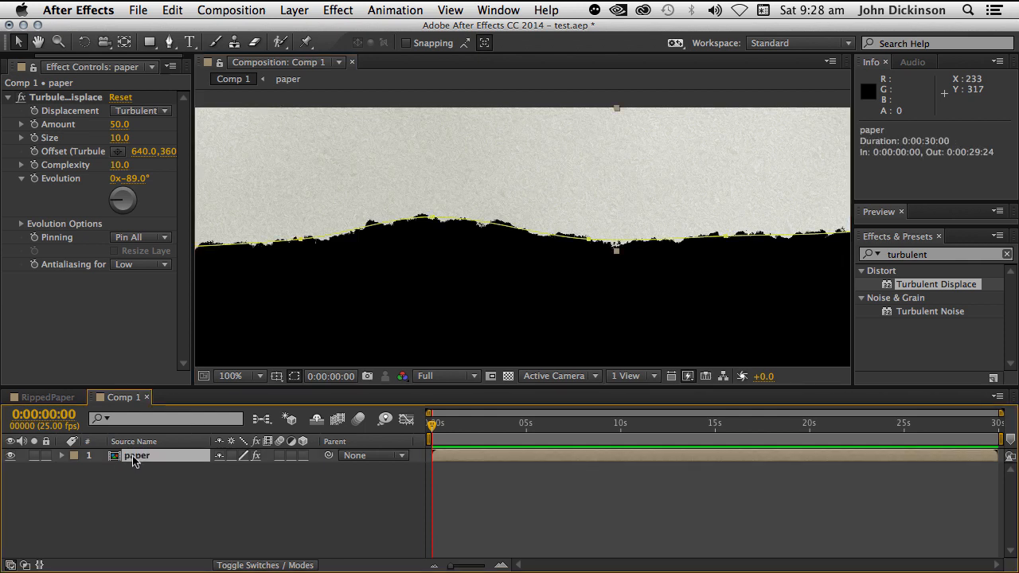
key("cmd+d")
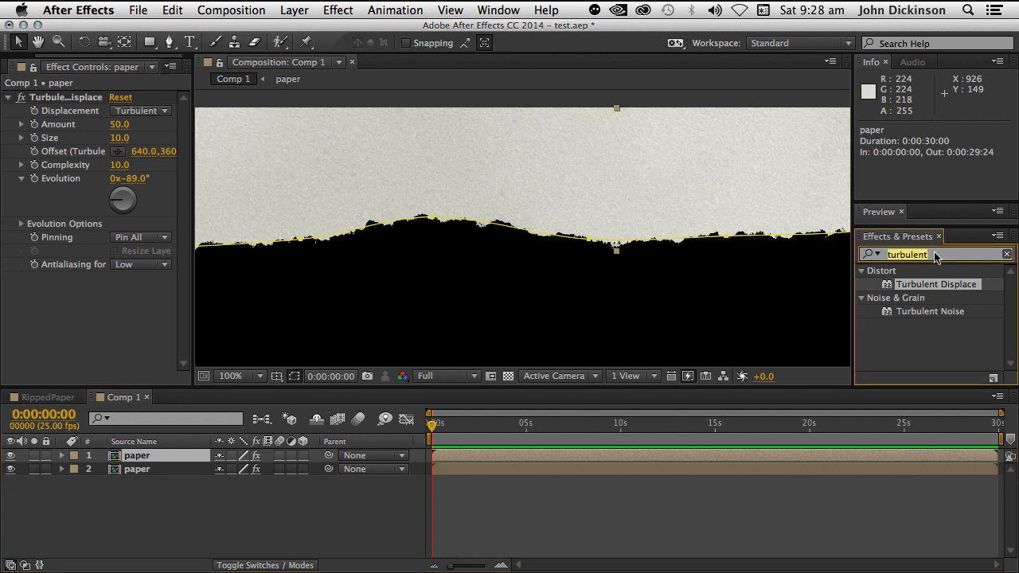
type("curves")
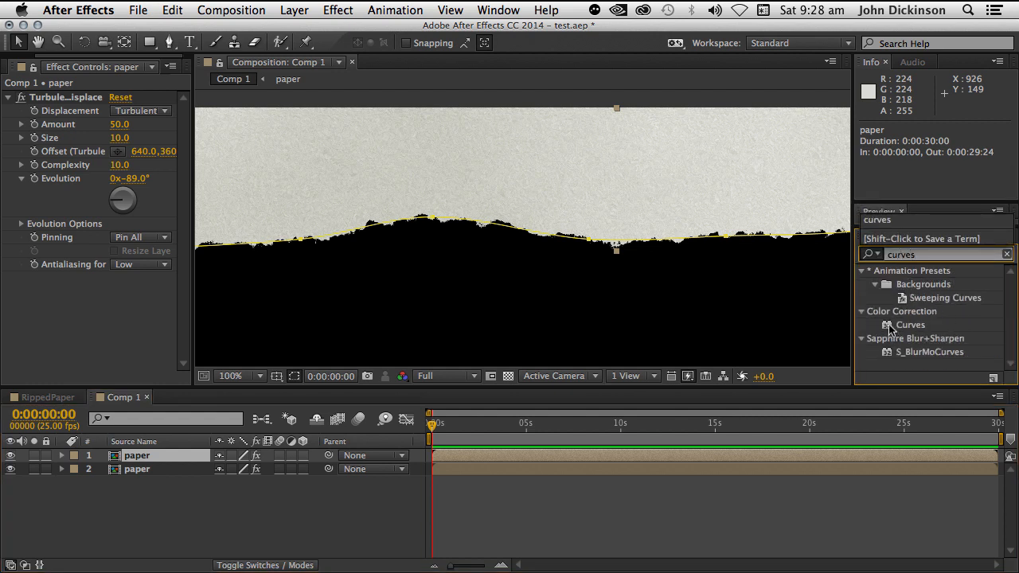
double_click(910, 325)
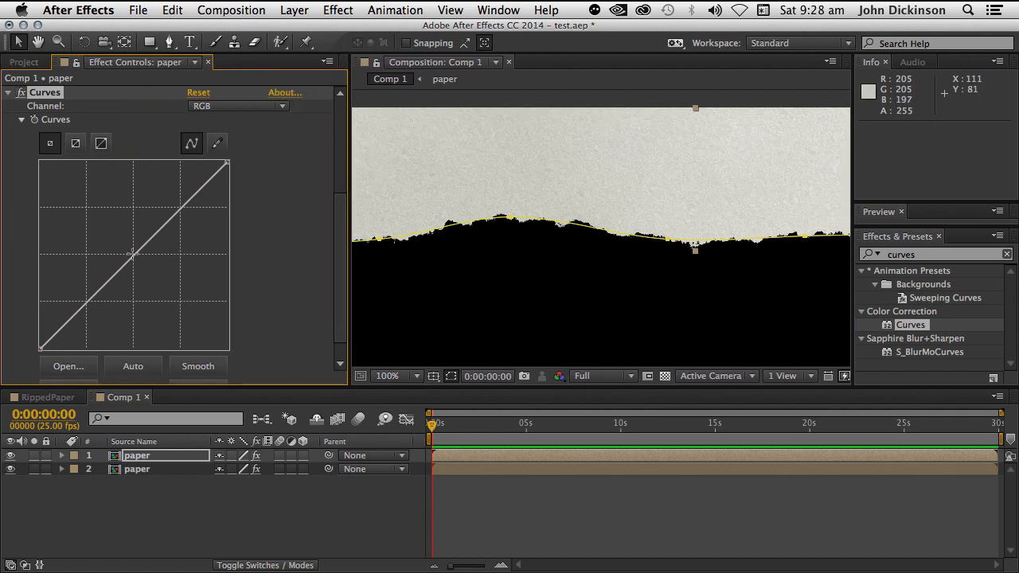
left_click_drag(134, 253, 145, 267)
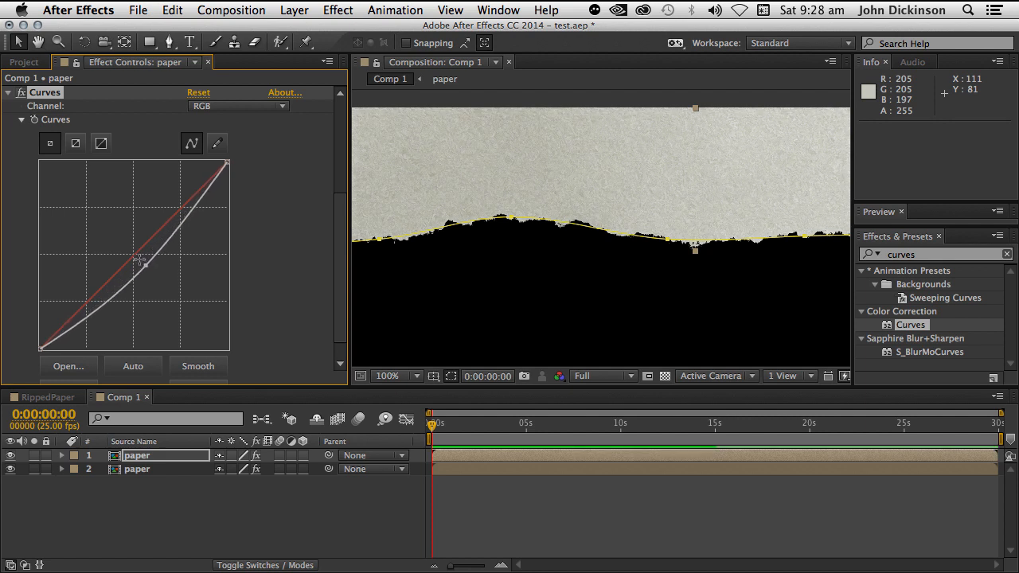
left_click(237, 106)
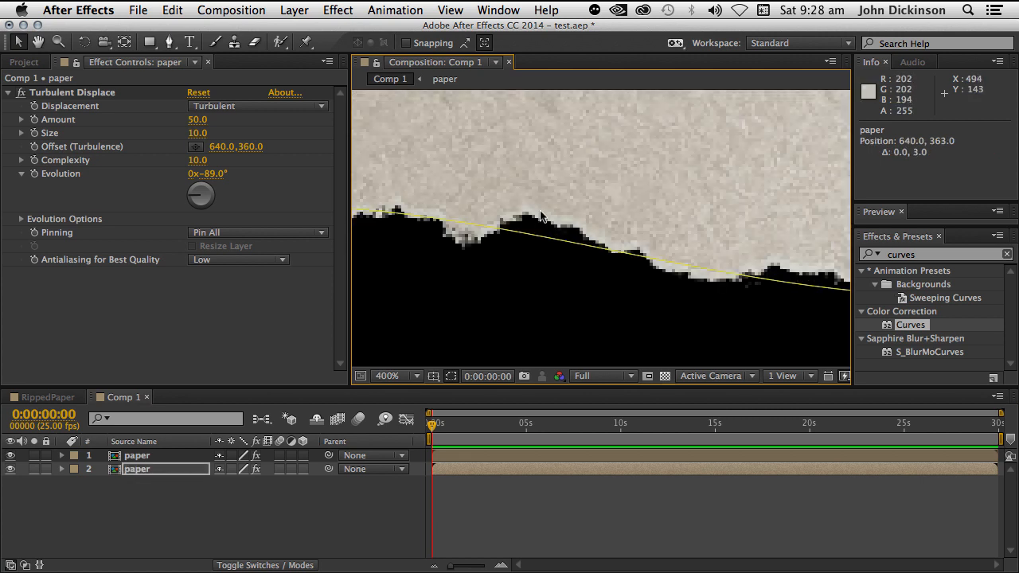
mouse_move(537, 119)
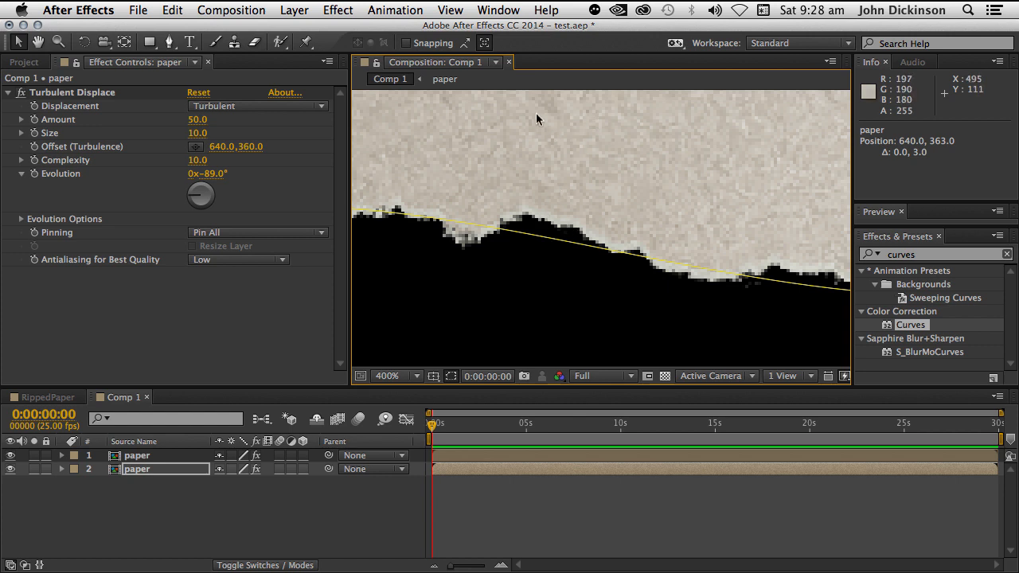
mouse_move(536, 221)
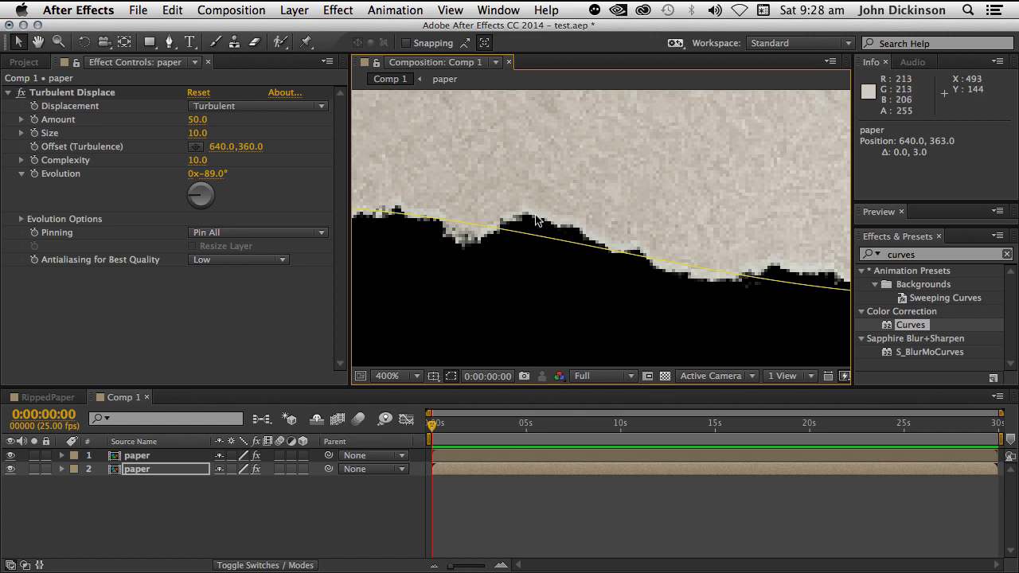
mouse_move(568, 187)
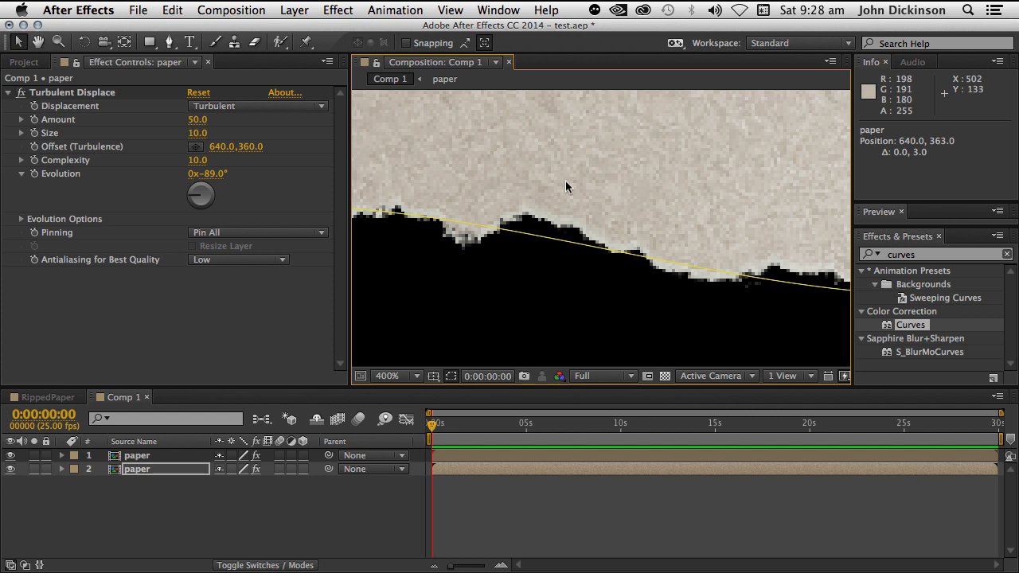
mouse_move(621, 159)
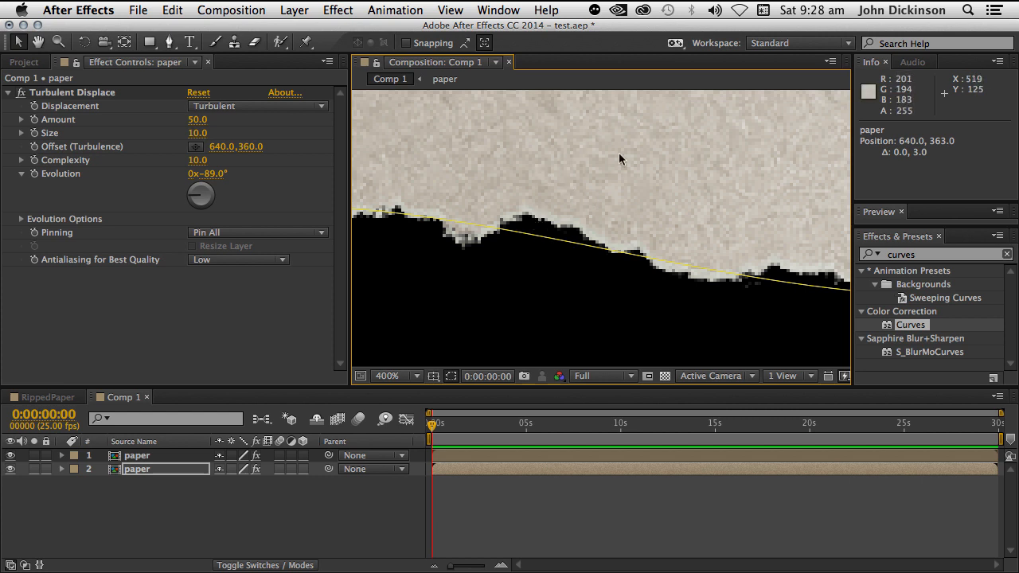
mouse_move(616, 145)
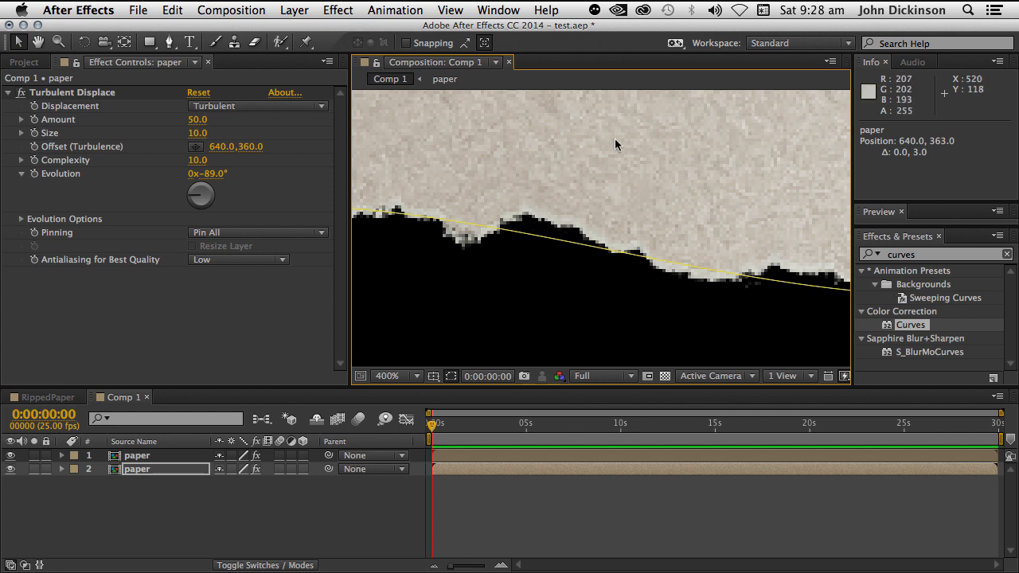
mouse_move(557, 167)
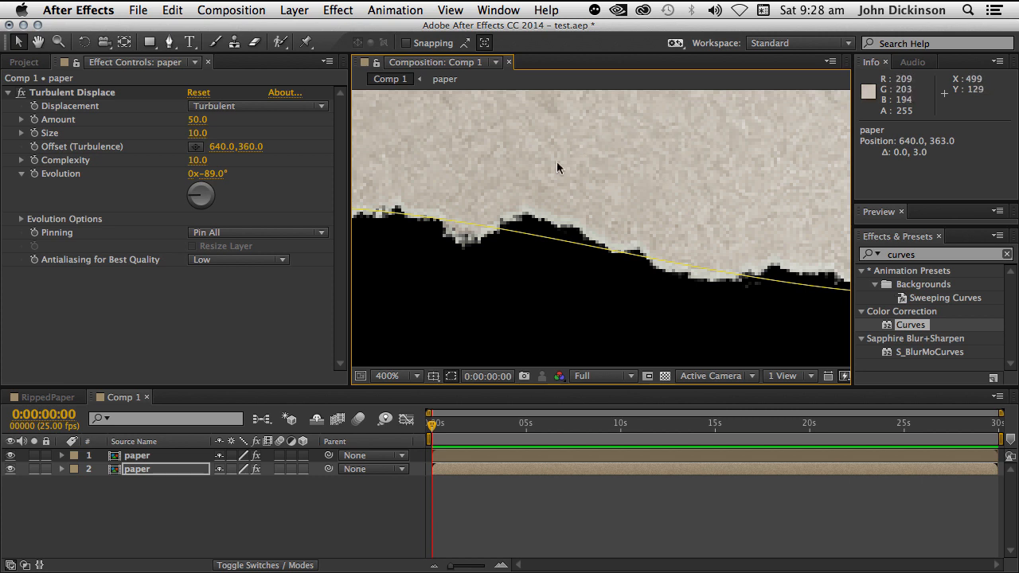
mouse_move(553, 223)
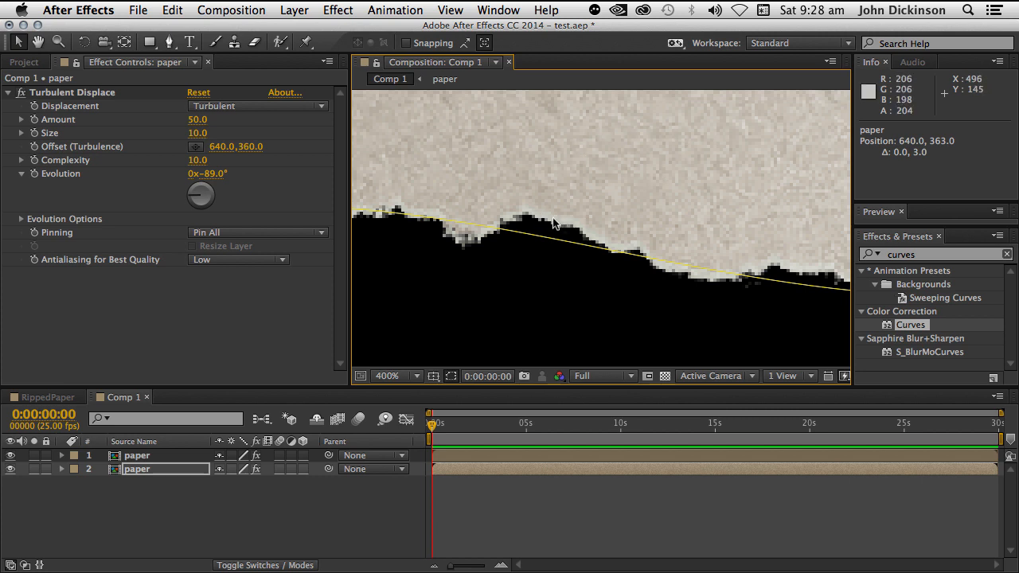
mouse_move(579, 233)
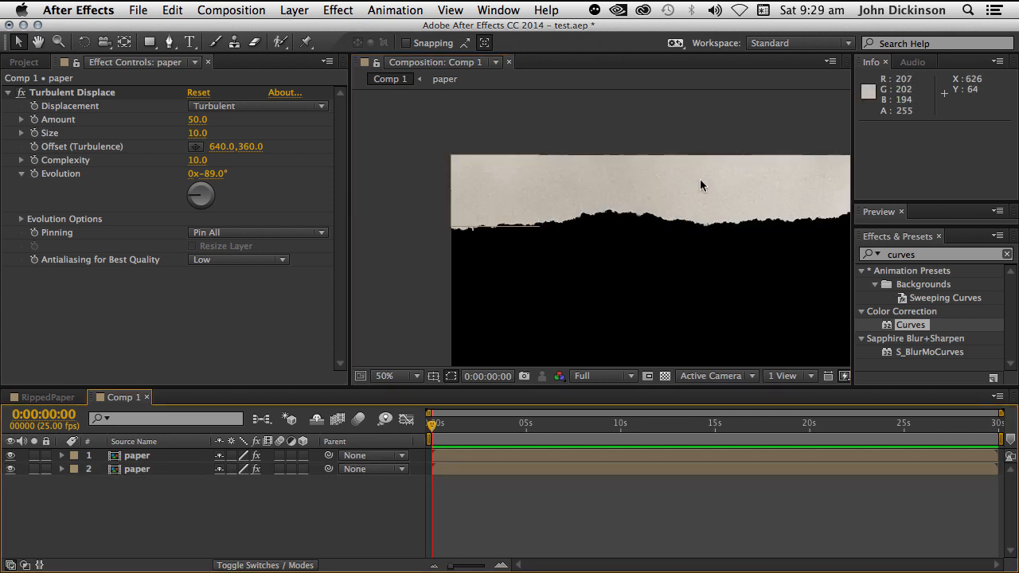
Step: Select the lower paper copy to nudge it down beneath the torn edge
left_click(137, 469)
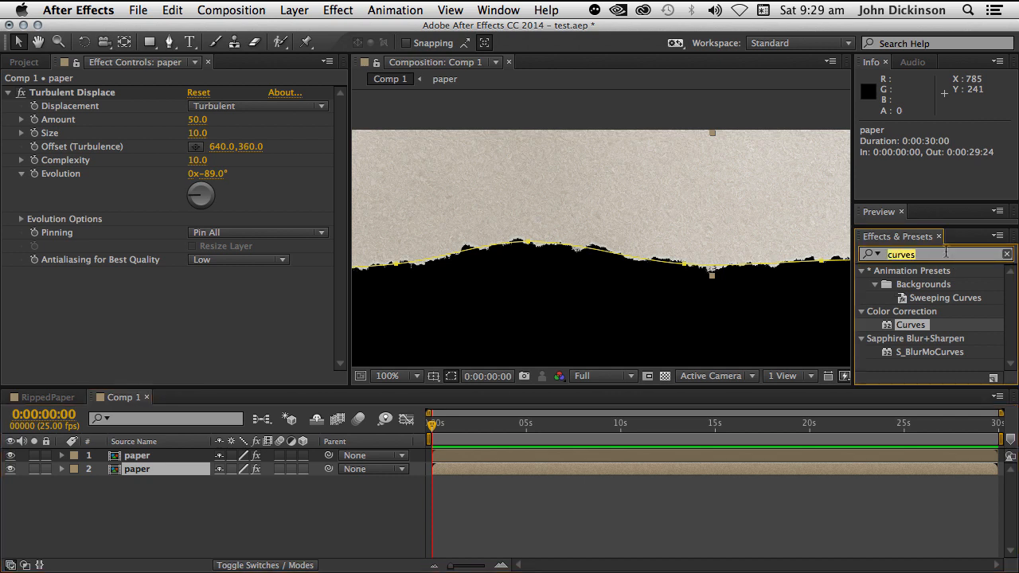
Step: Add a Hue/Saturation effect to the paper and bend the curve lower to darken its midtones
type("hue")
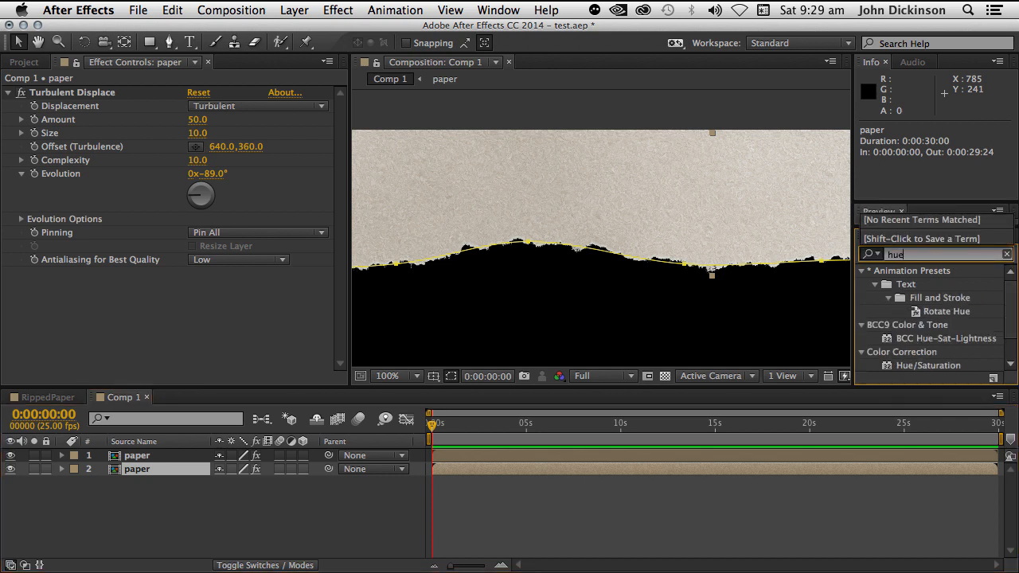
double_click(928, 364)
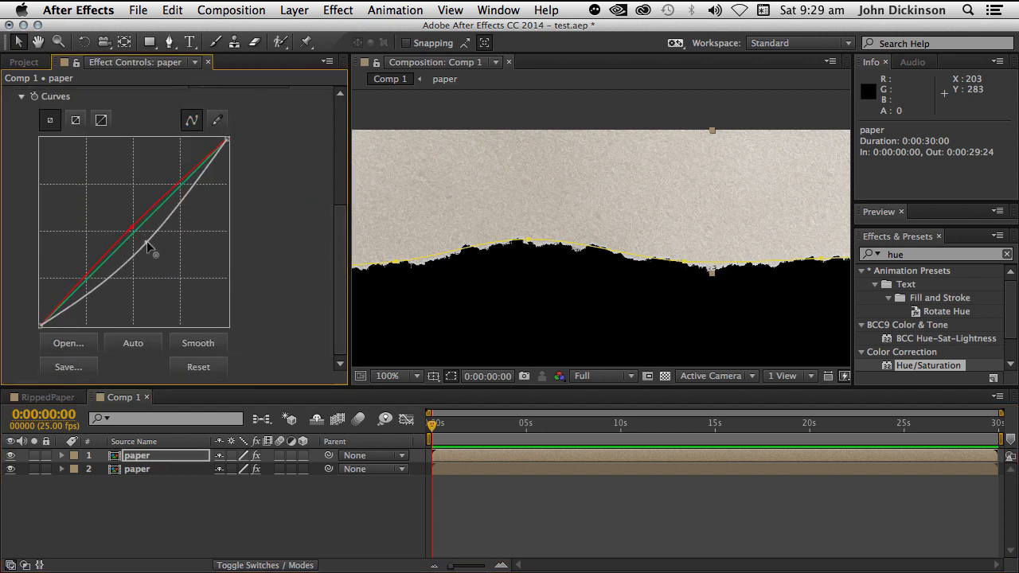
left_click_drag(147, 245, 157, 253)
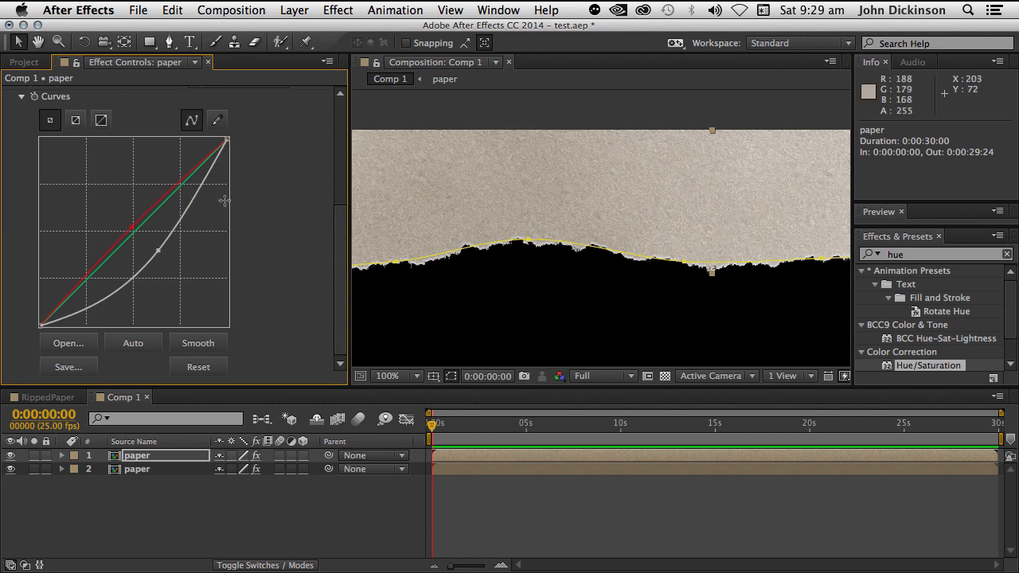
mouse_move(612, 206)
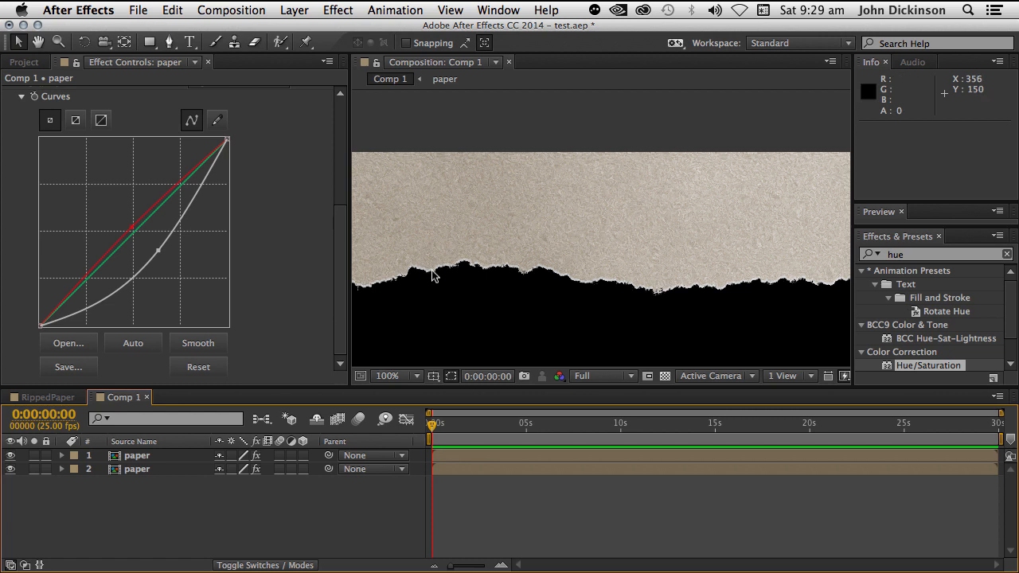
left_click(386, 376)
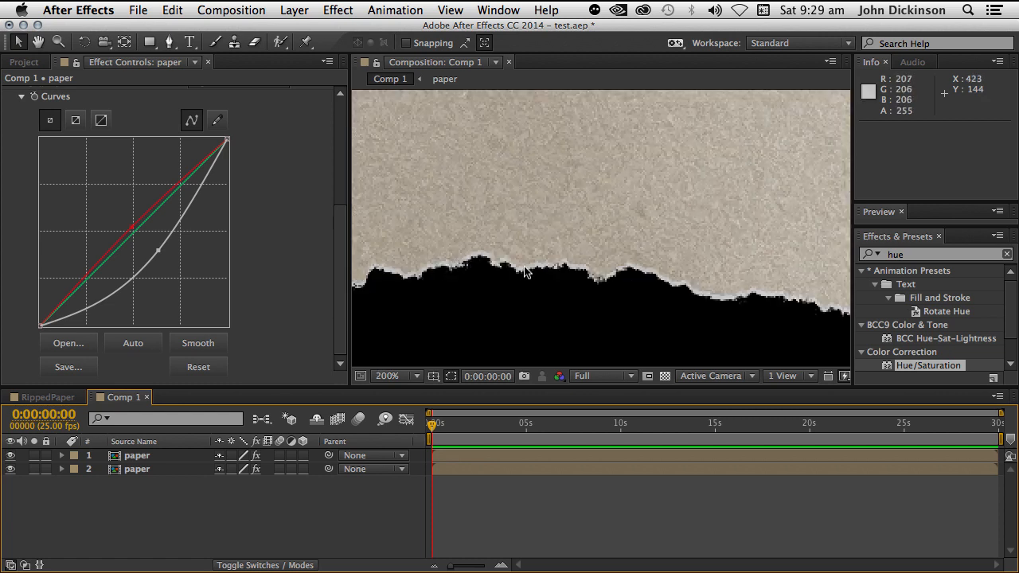
mouse_move(727, 297)
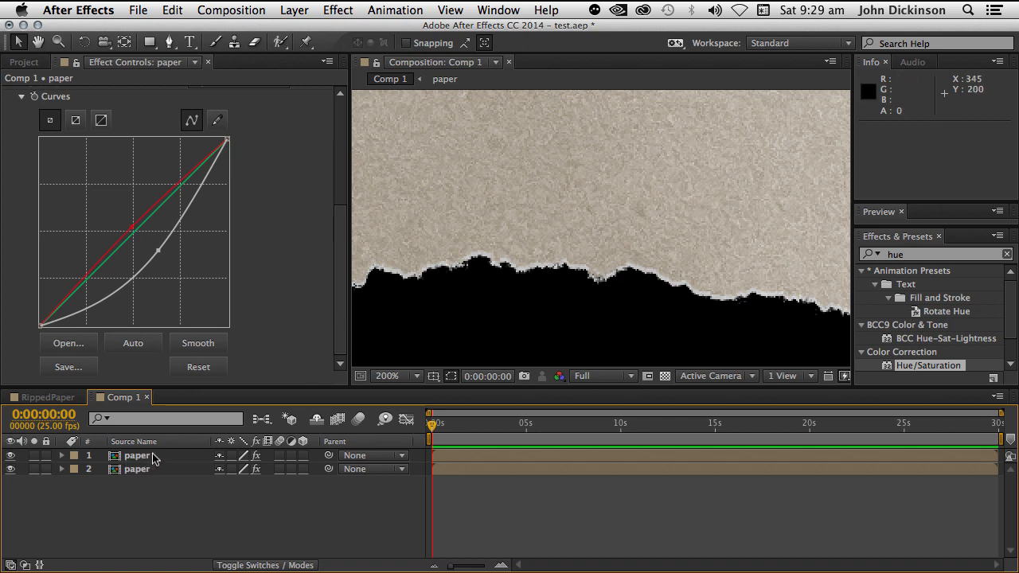
mouse_move(156, 468)
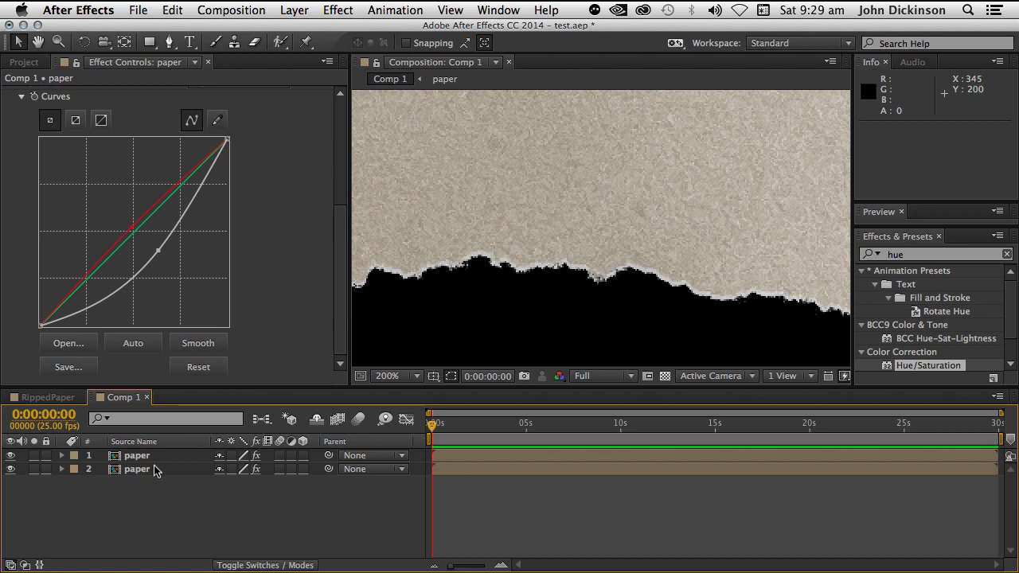
Step: Reshape the second paper layer's mask along the tear and scrub Turbulent Displace Evolution to −8°
left_click(137, 468)
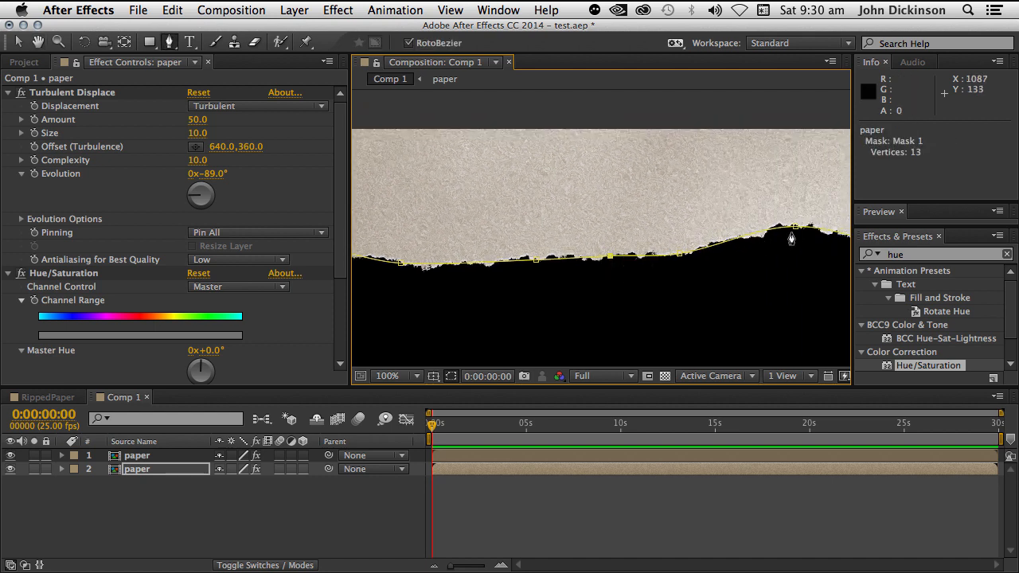
left_click_drag(790, 238, 798, 234)
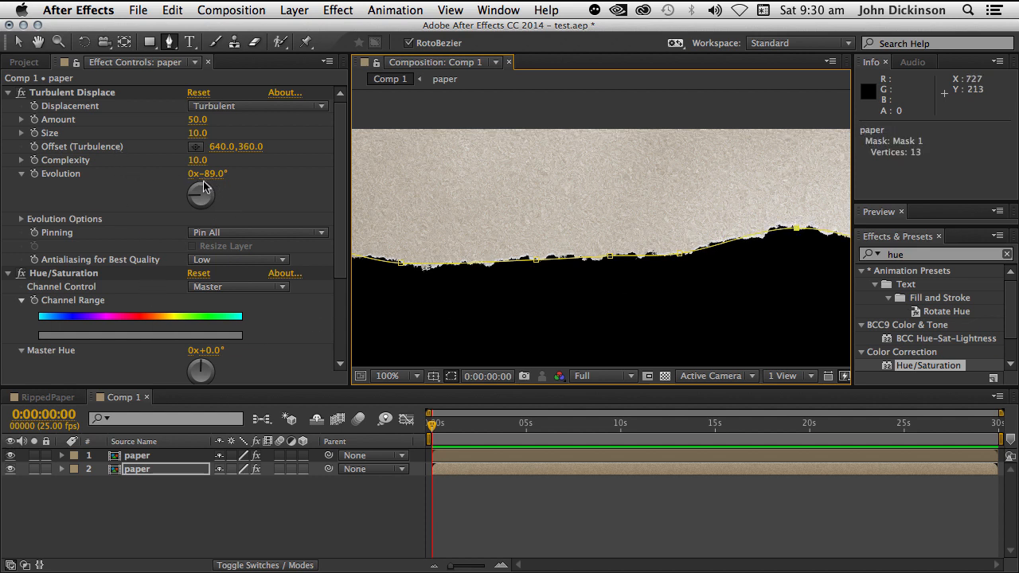
left_click_drag(201, 191, 205, 187)
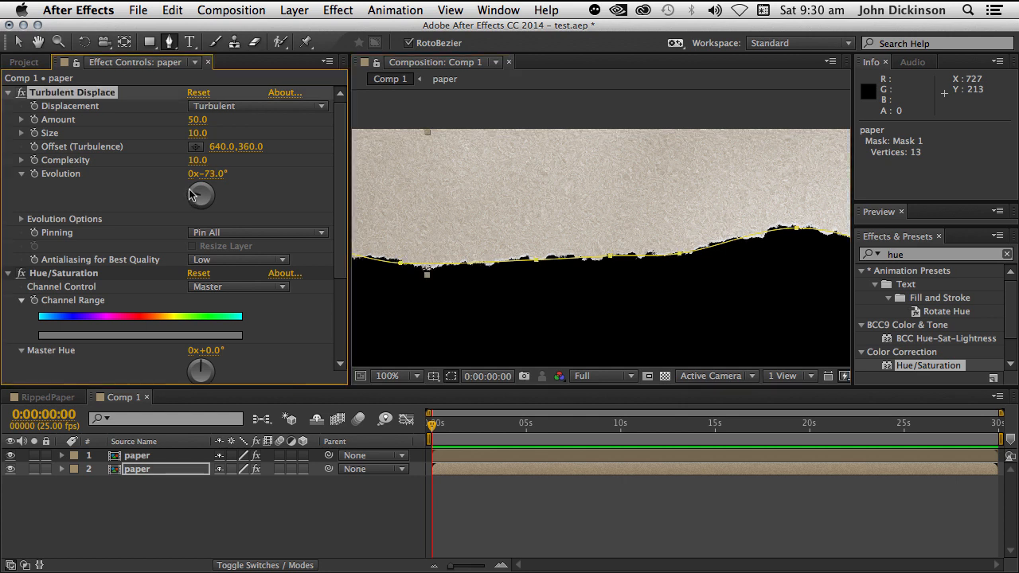
left_click_drag(200, 195, 200, 185)
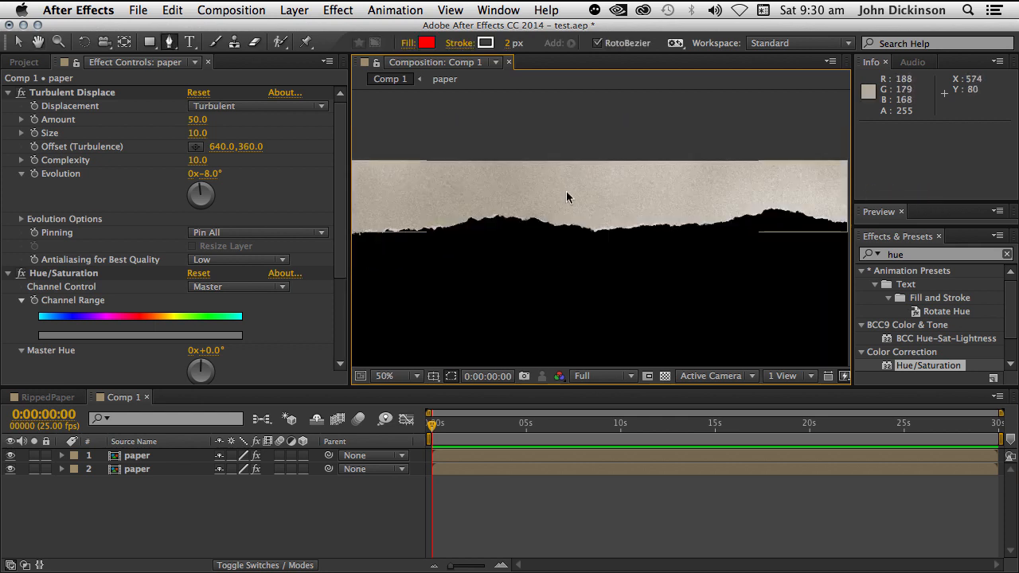
Step: Inside the paper precomp set Noise HLS Lightness to 1.0%, then return to Comp 1
left_click(396, 376)
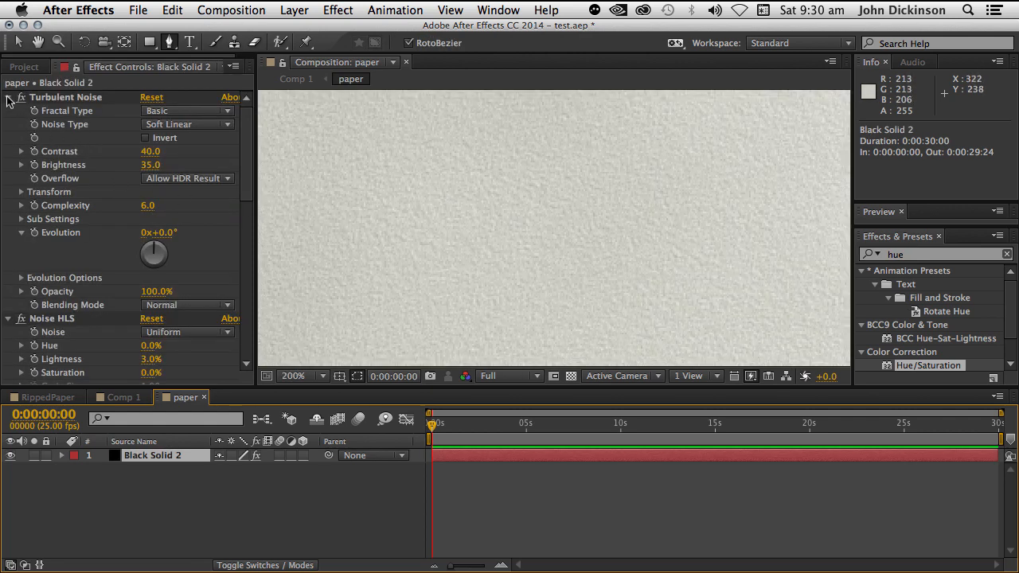
left_click(9, 97)
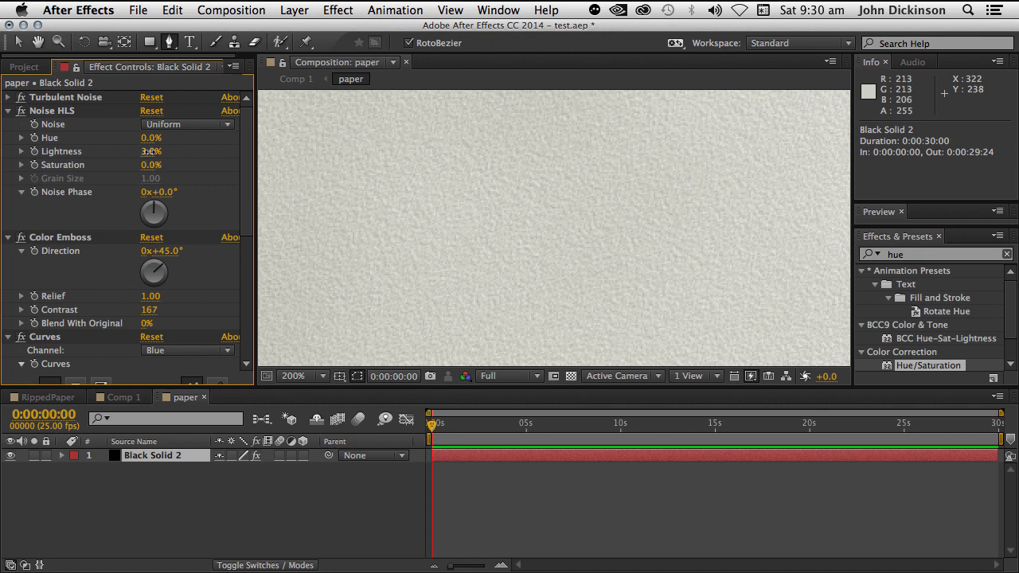
double_click(150, 151)
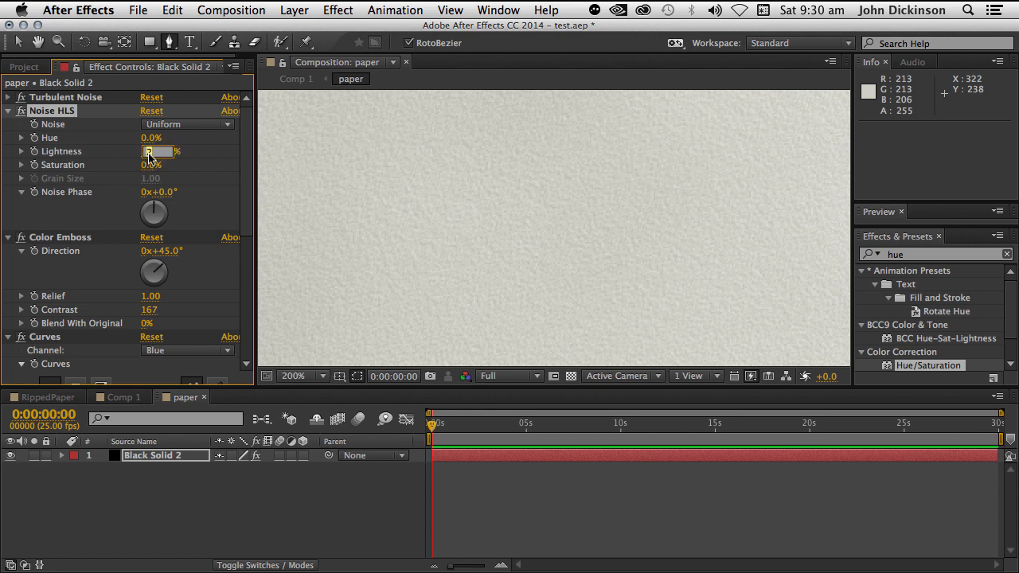
type("1.0%")
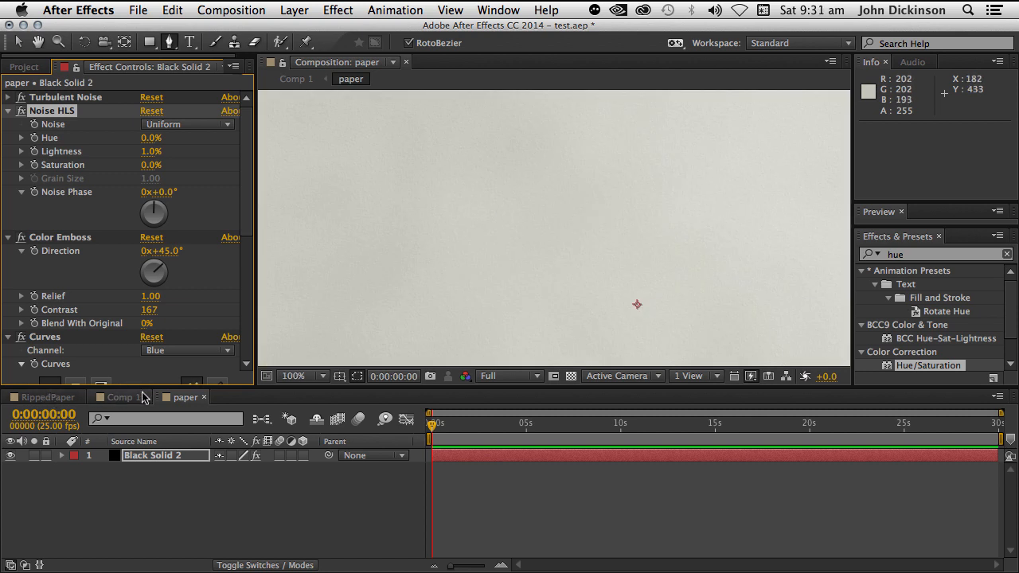
left_click(119, 396)
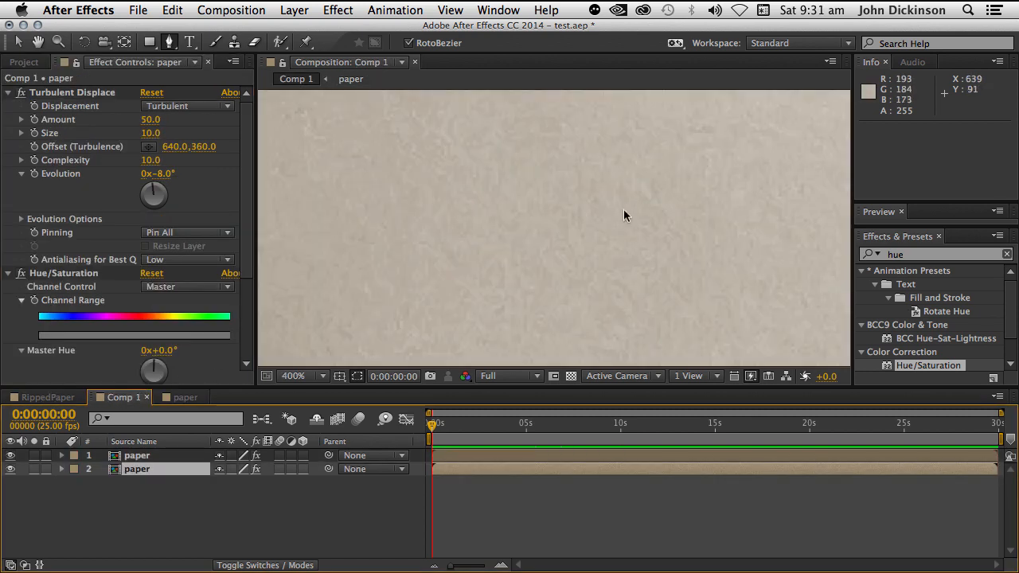
Step: Mask the bottom paper layer along a wavy torn top edge to frame the black centre
left_click(301, 375)
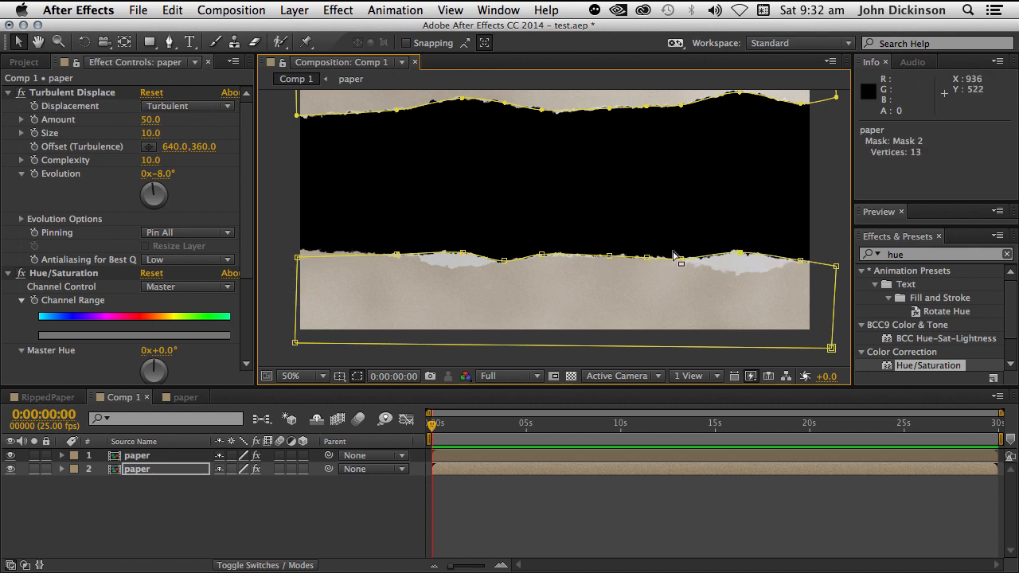
mouse_move(609, 261)
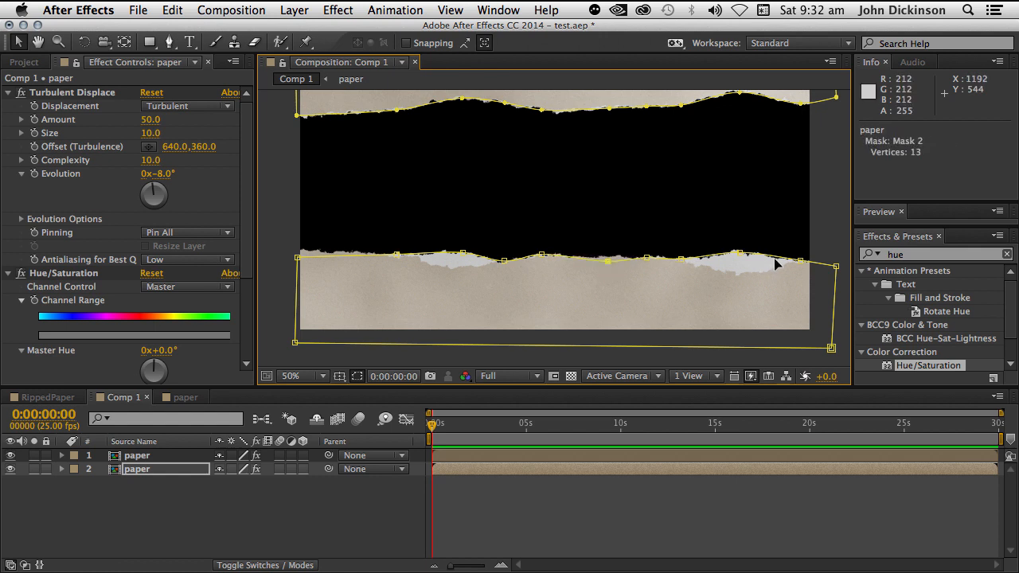
mouse_move(836, 271)
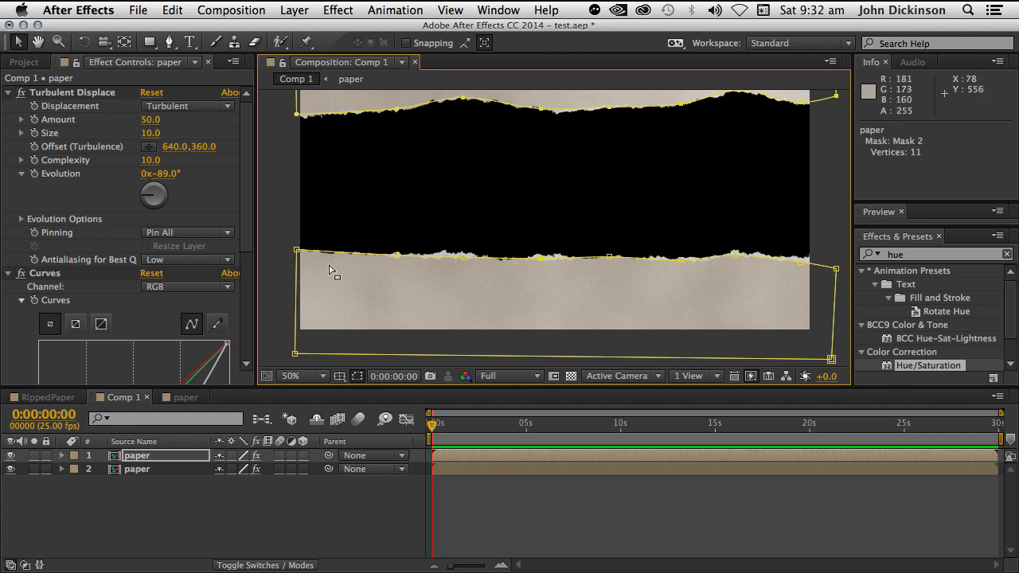
mouse_move(401, 261)
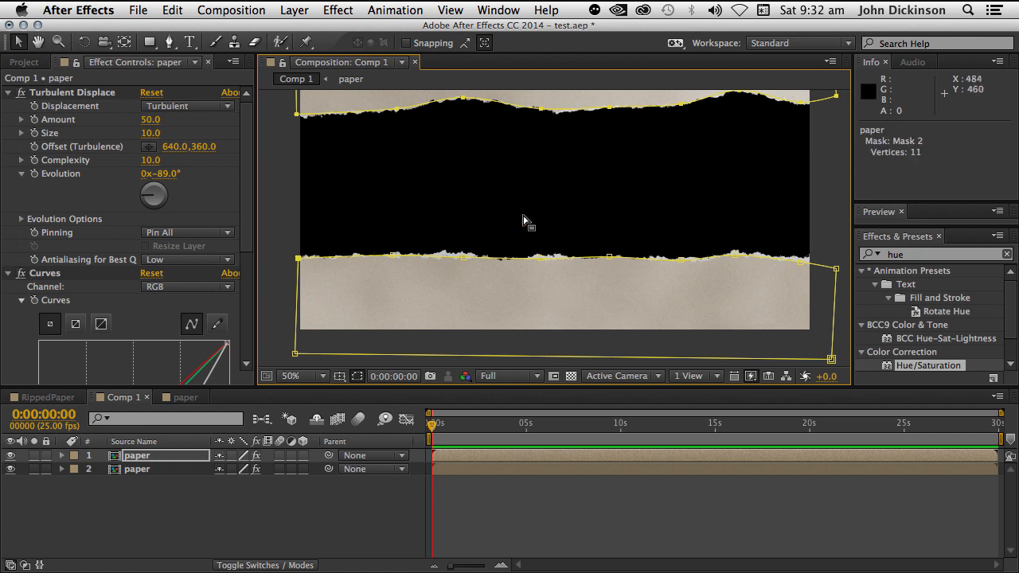
mouse_move(599, 238)
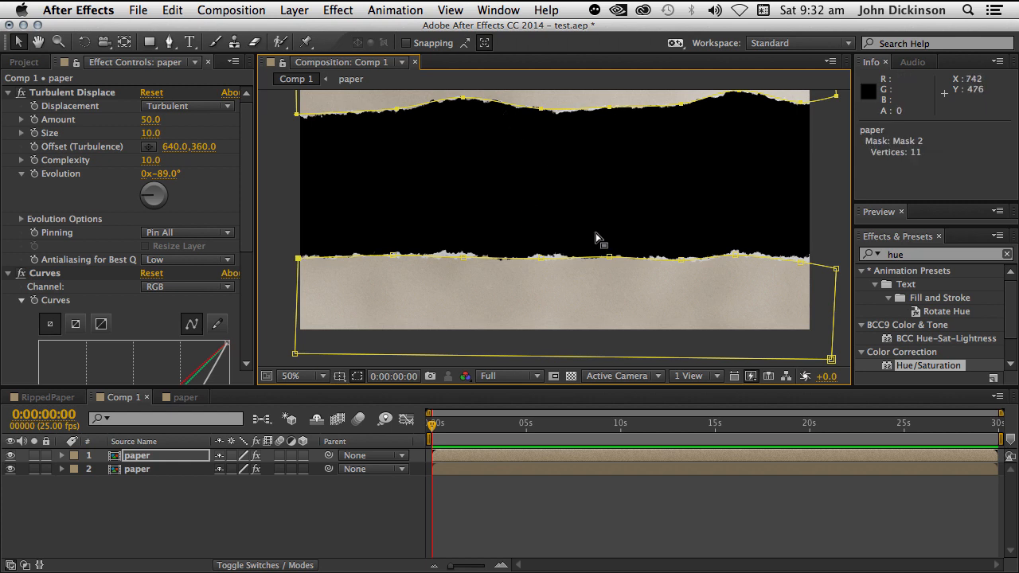
mouse_move(571, 287)
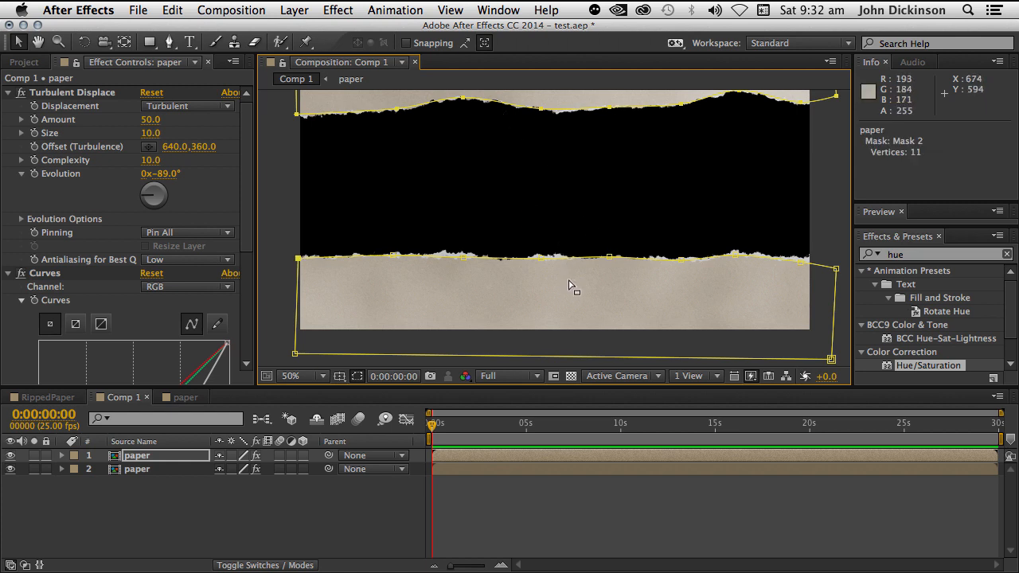
mouse_move(615, 497)
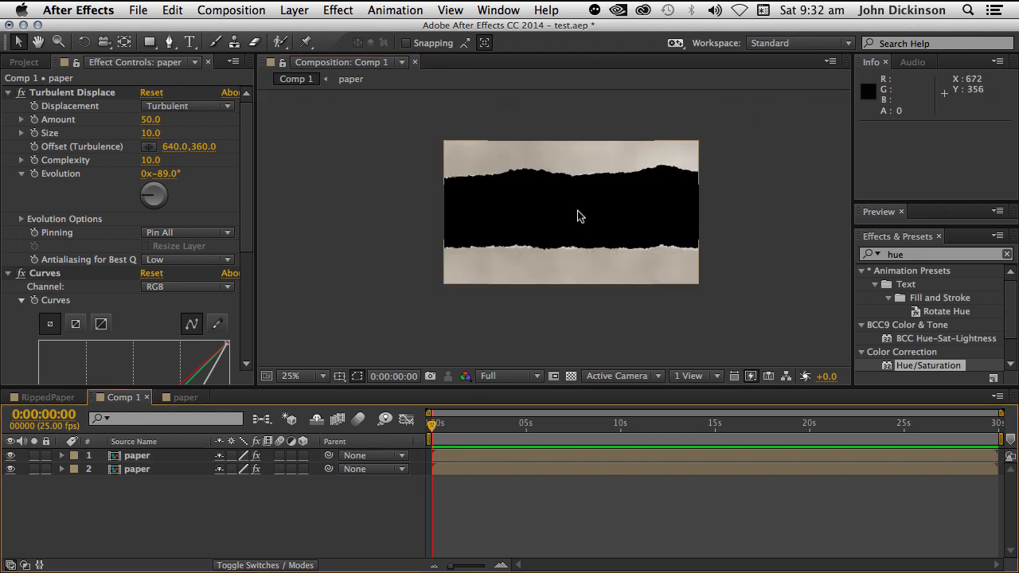
Step: Maximize the Composition panel so both torn strips and their masks fill the window
left_click(290, 376)
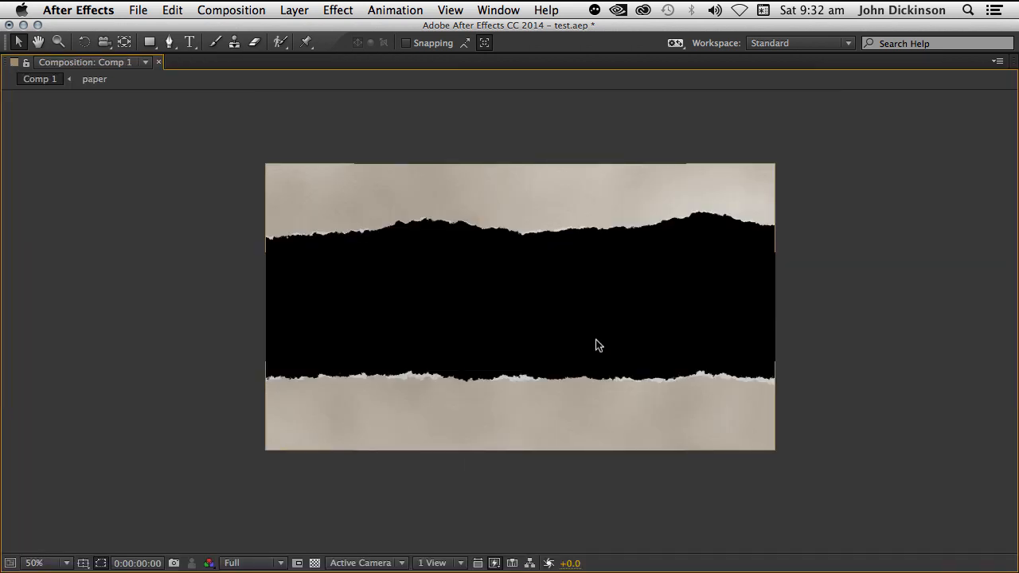
mouse_move(659, 335)
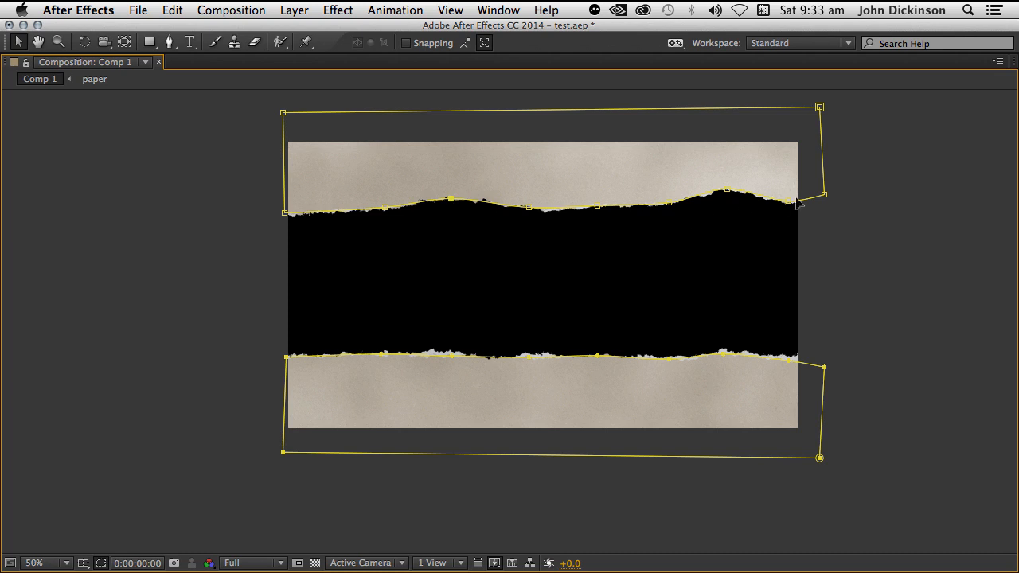
mouse_move(637, 263)
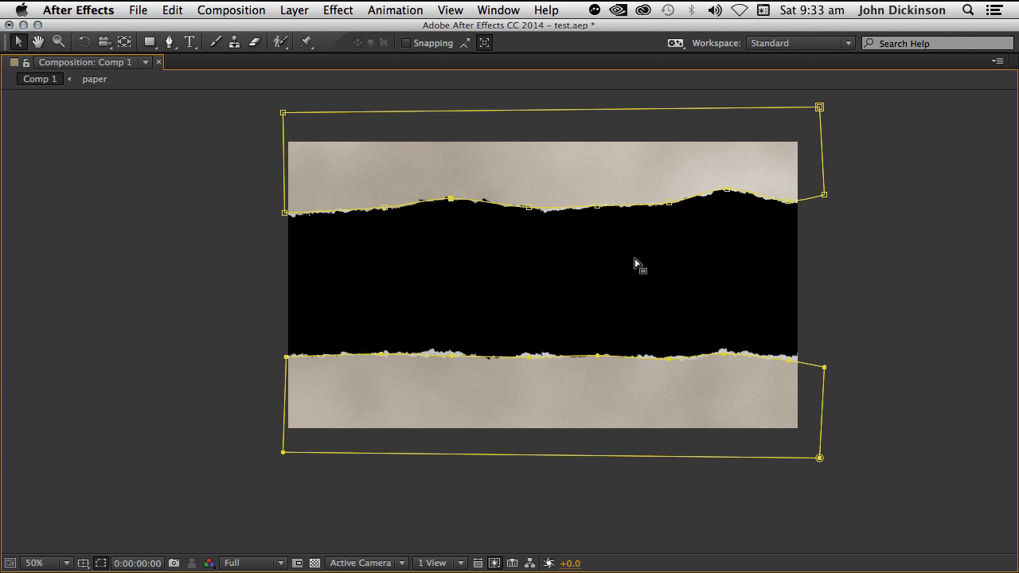